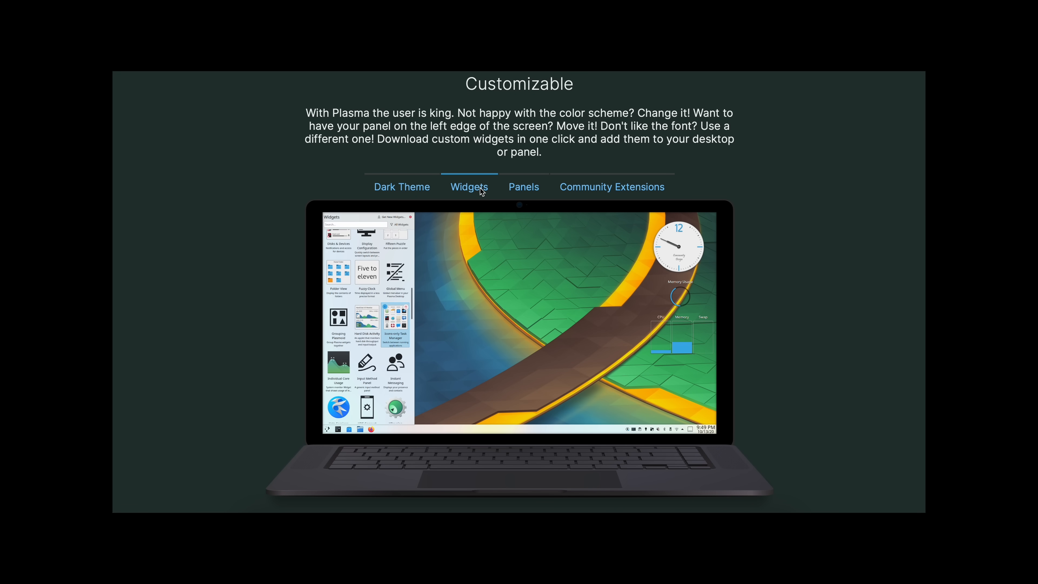
Step: View the Widgets and Panels examples in the KDE Plasma showcase
click(523, 186)
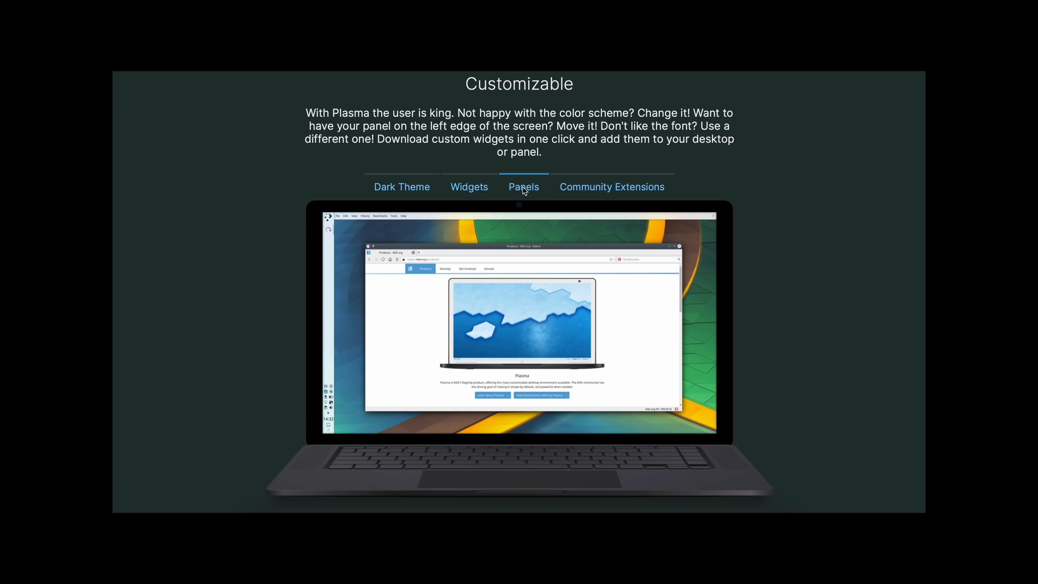
click(611, 187)
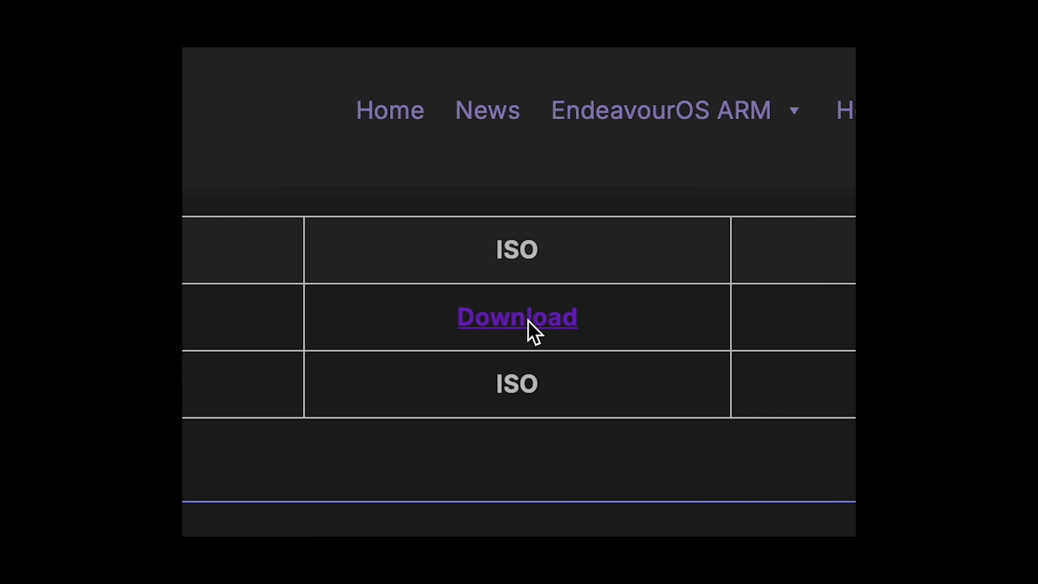
Step: Get the EndeavourOS ISO and continue the installer past the Plasma KDE desktop choice
click(516, 316)
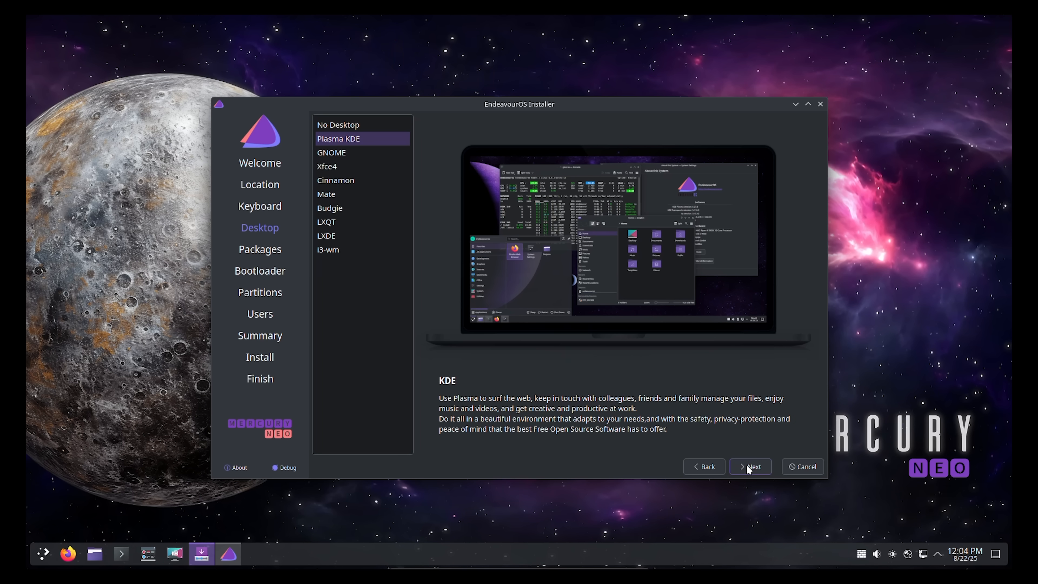
click(750, 466)
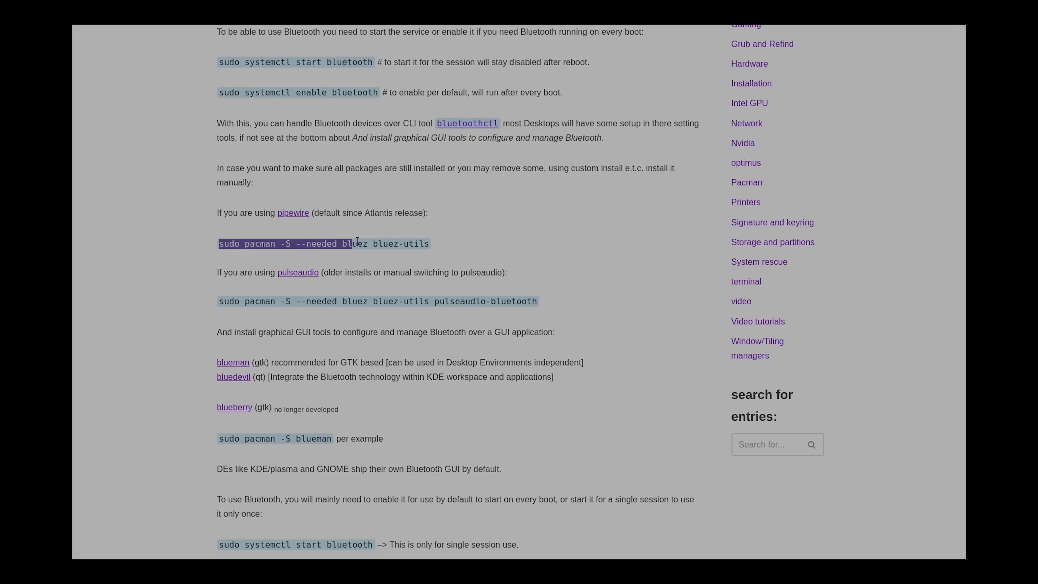
Step: Select the 'sudo pacman -S --needed bluez bluez-utils' command on the Bluetooth wiki page
click(763, 130)
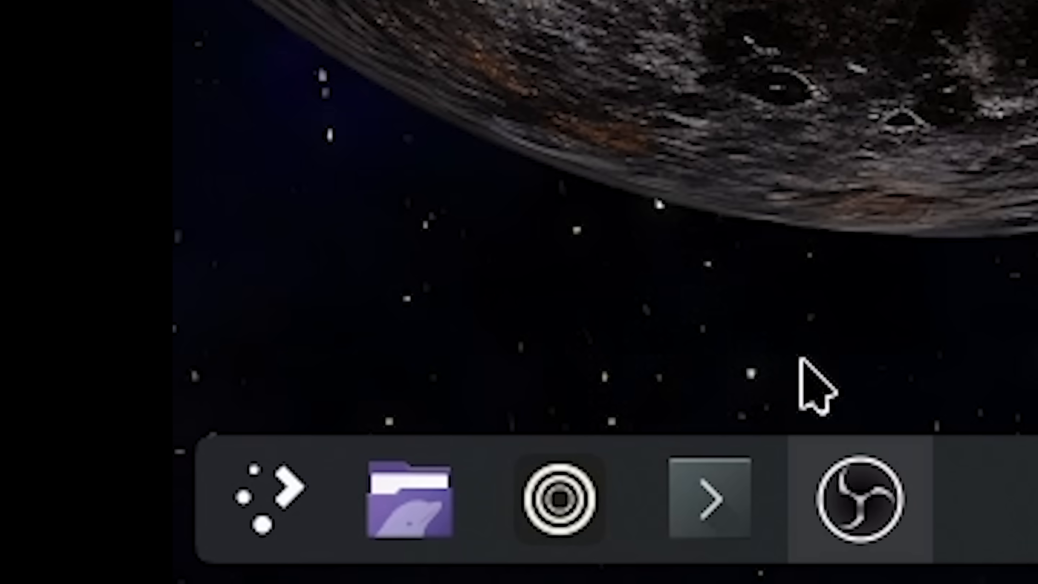
mouse_move(408, 500)
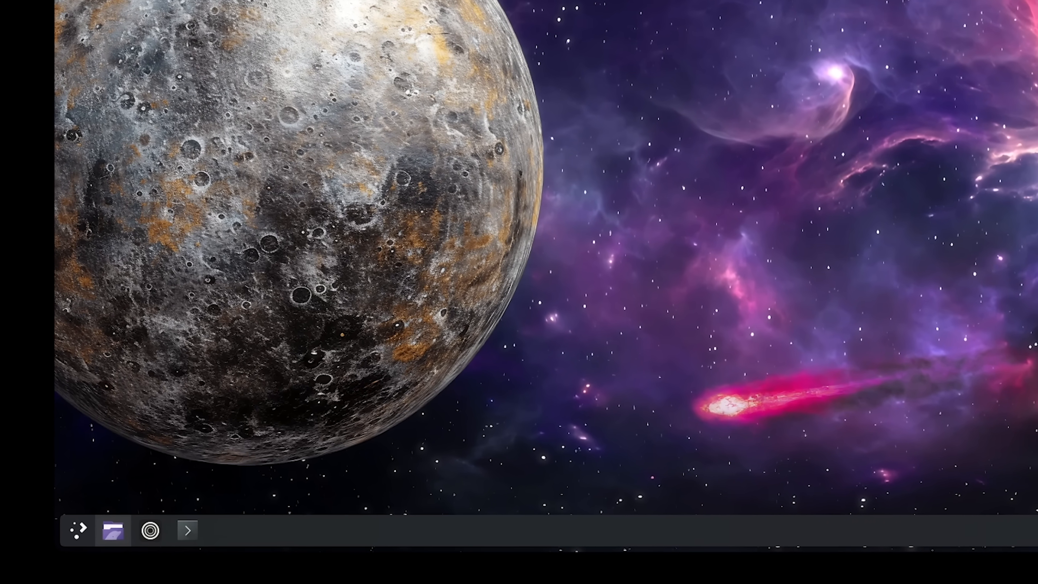
Step: Enter the panel configuration, then apply the illium cityscape as the desktop wallpaper
right_click(112, 530)
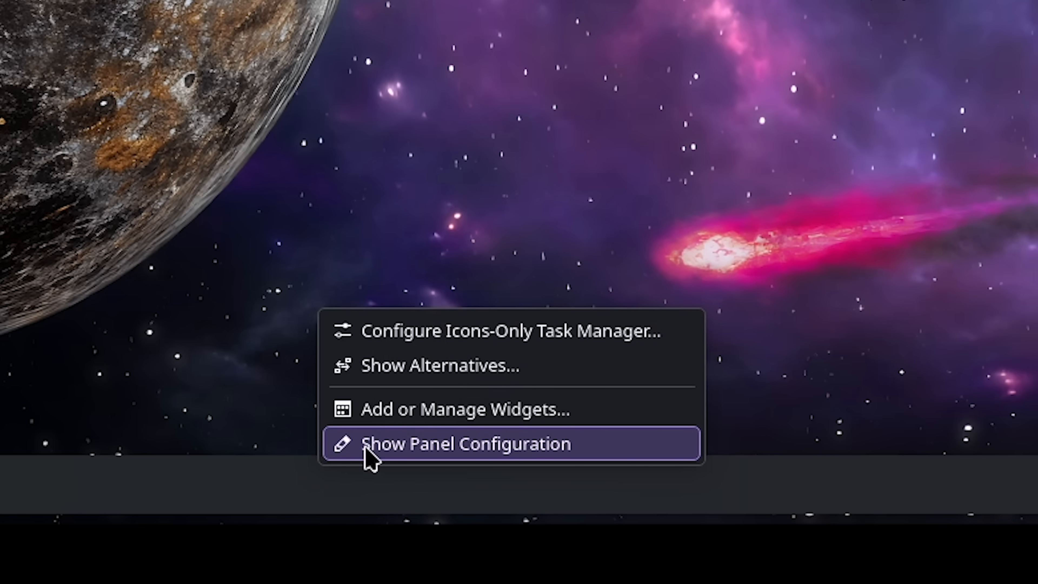
click(466, 444)
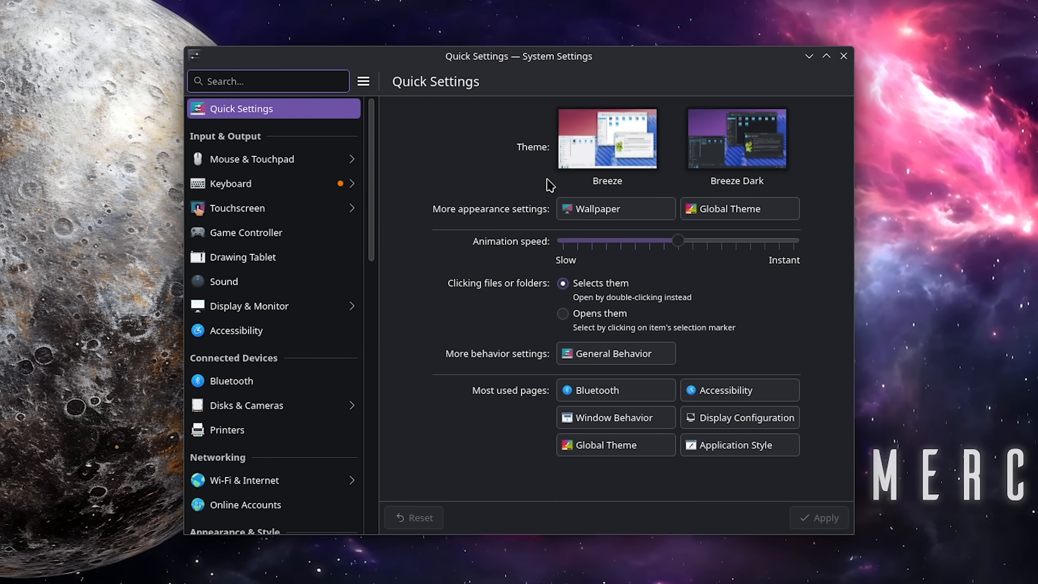
click(595, 209)
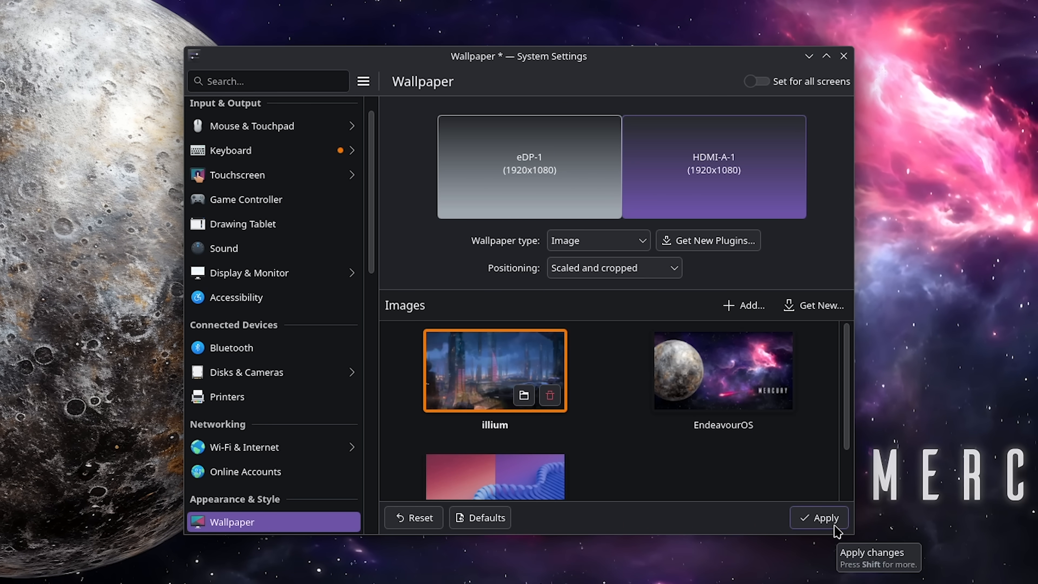
click(820, 518)
text(dis)
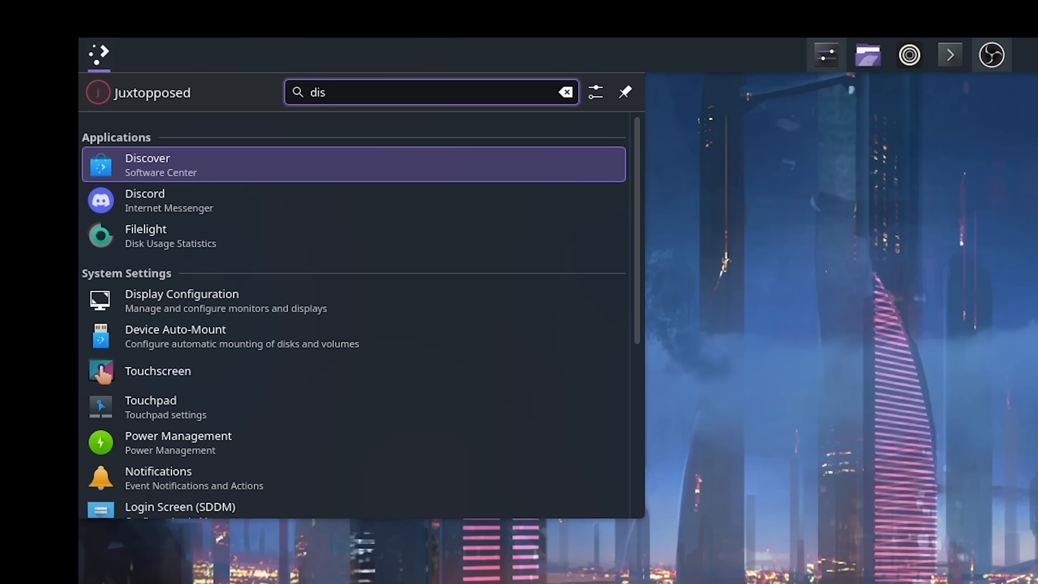
Step: Launch Discover and flip through preview screenshots of dark global themes
click(147, 165)
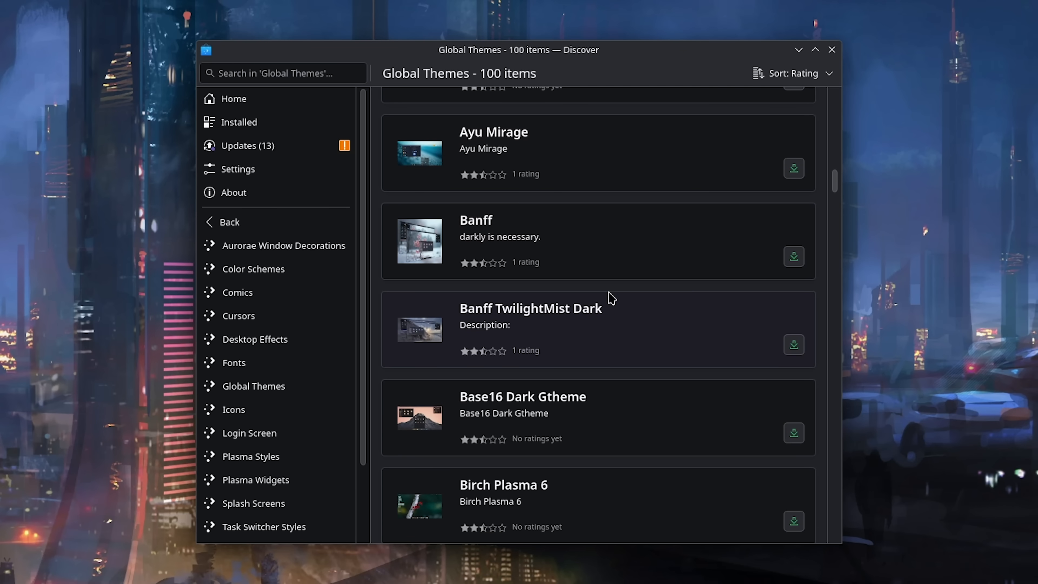
scroll(down, 3)
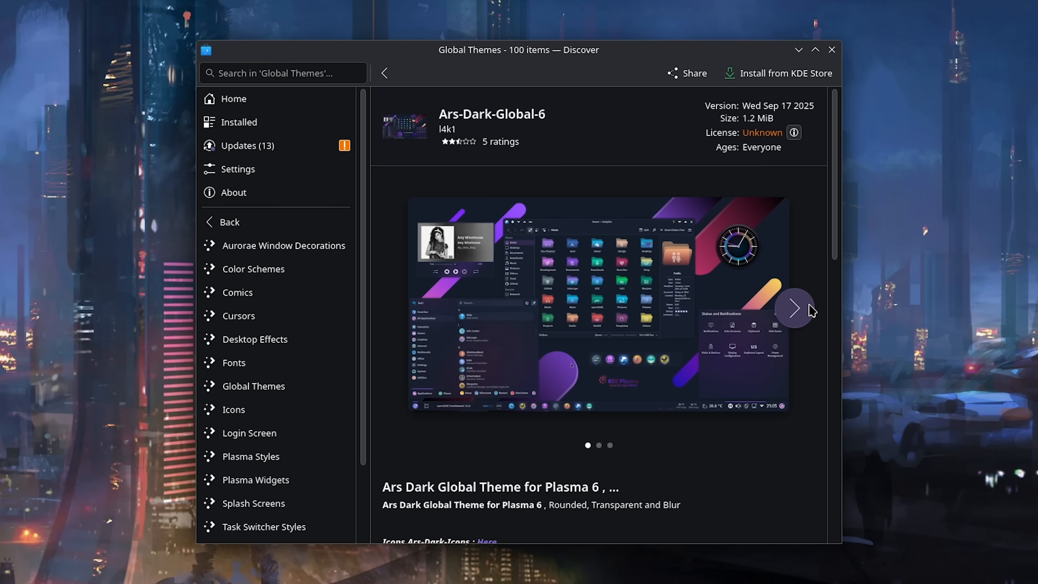
click(794, 309)
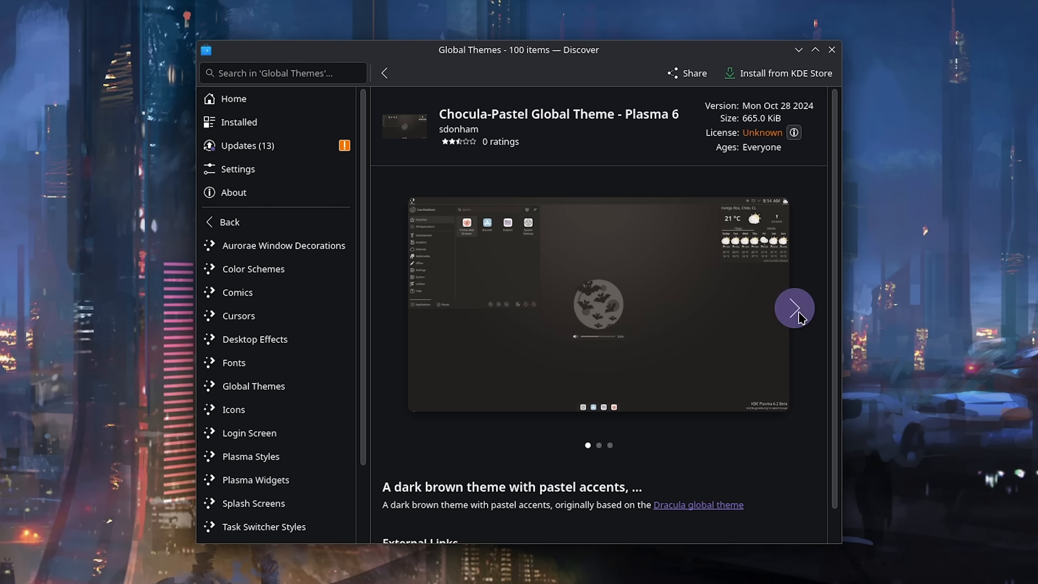
click(794, 307)
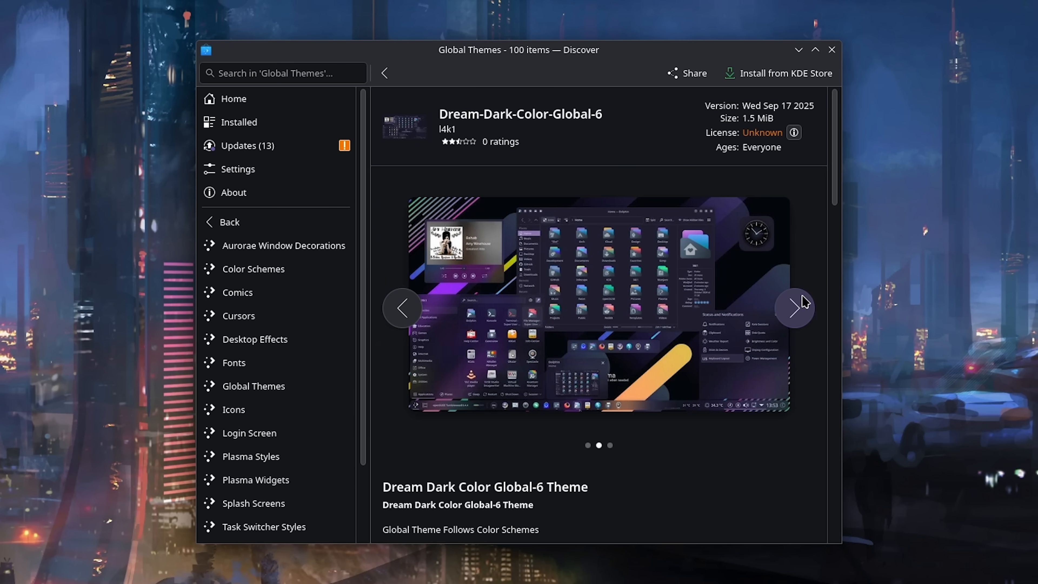
click(794, 308)
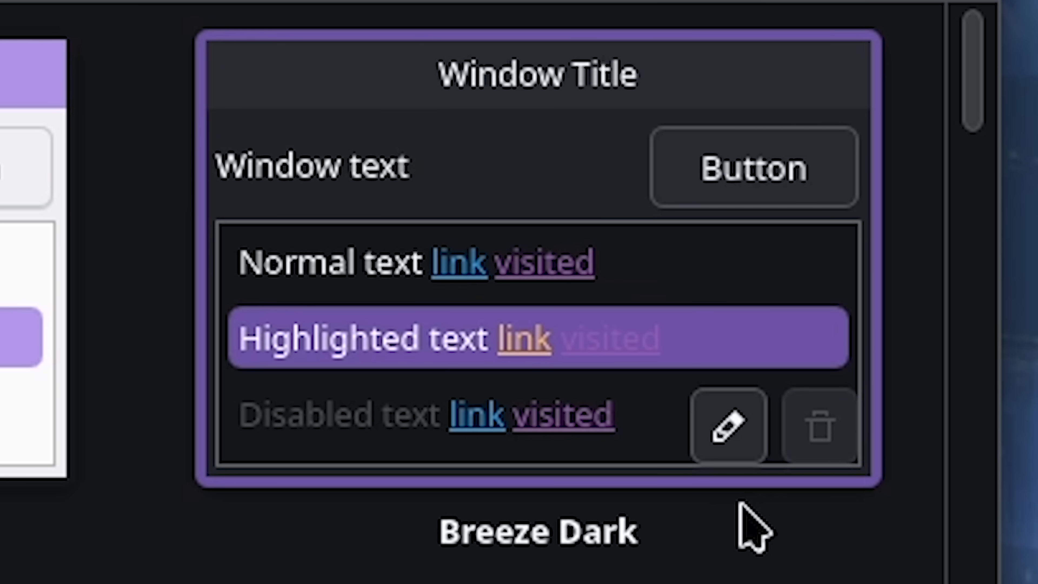
Step: Edit Breeze Dark and set the Active Text colour to the brighter blue #3b6ace
click(555, 269)
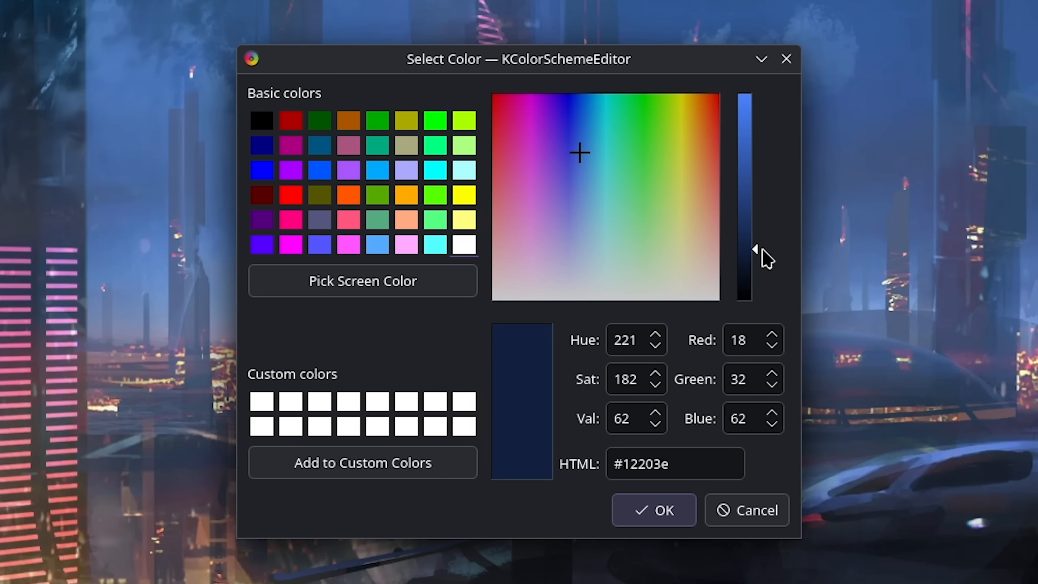
drag(745, 248, 746, 135)
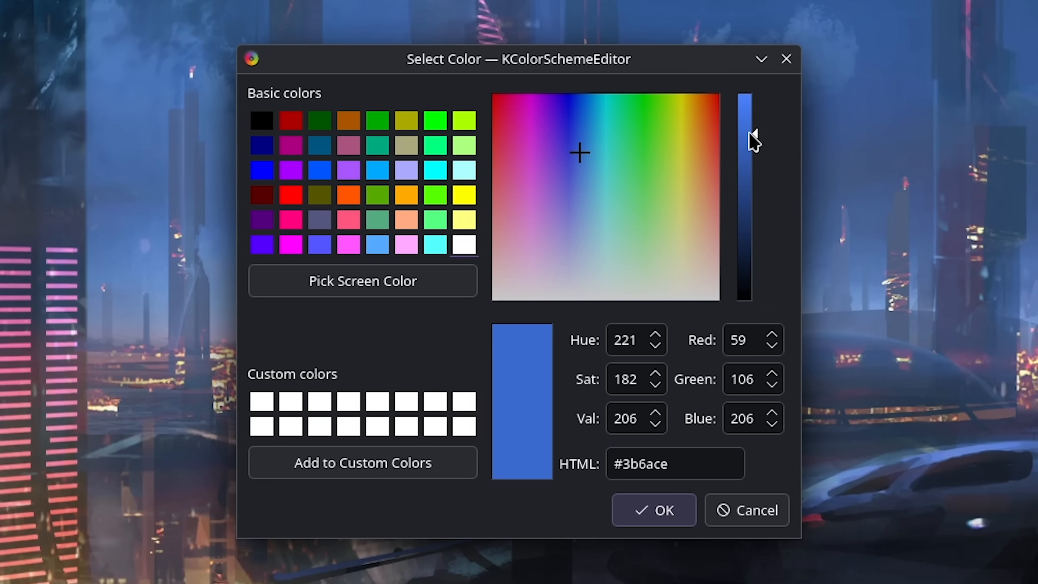
click(652, 509)
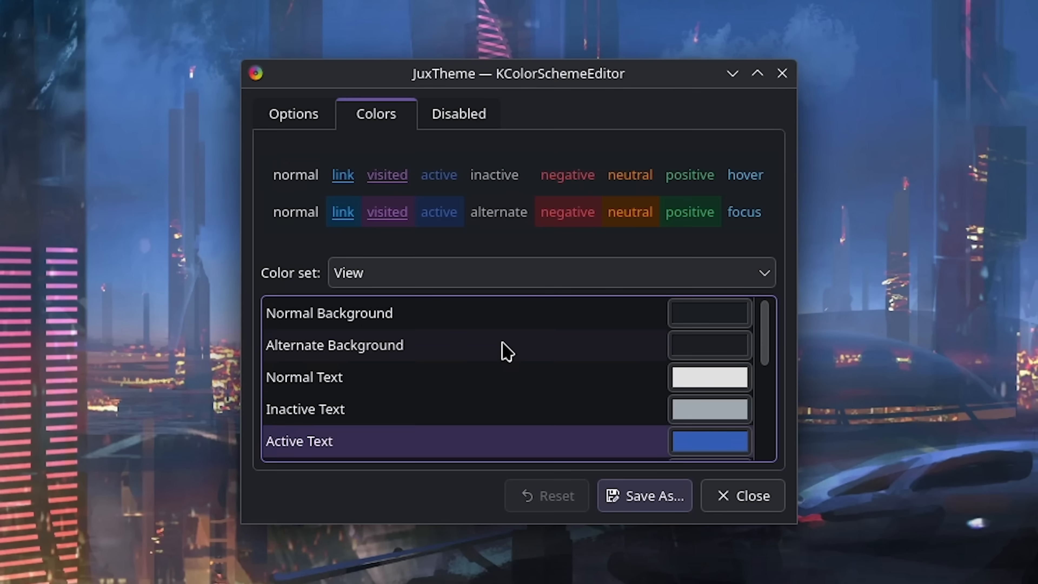
Step: Choose the yet-another-monochrome icon theme for the desktop
click(742, 496)
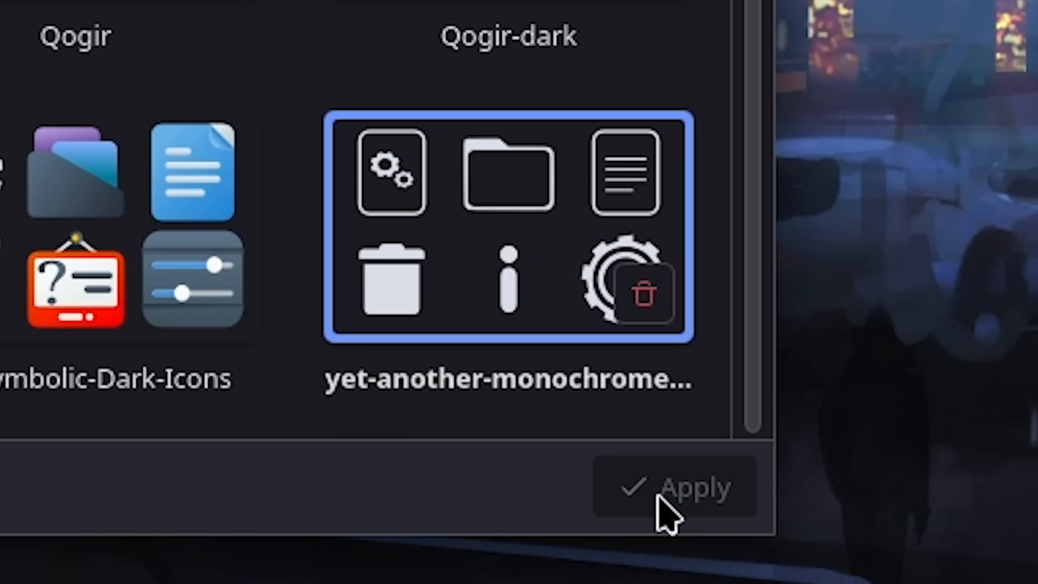
Step: Apply the monochrome icons and rename app.svg in YAMIS scalable apps to zen_browser
click(674, 486)
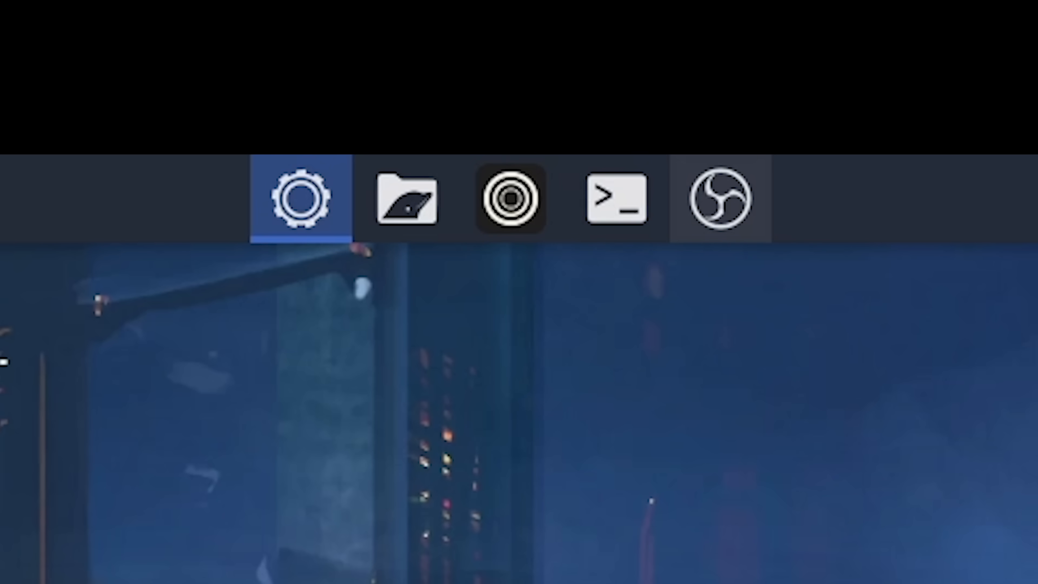
mouse_move(510, 199)
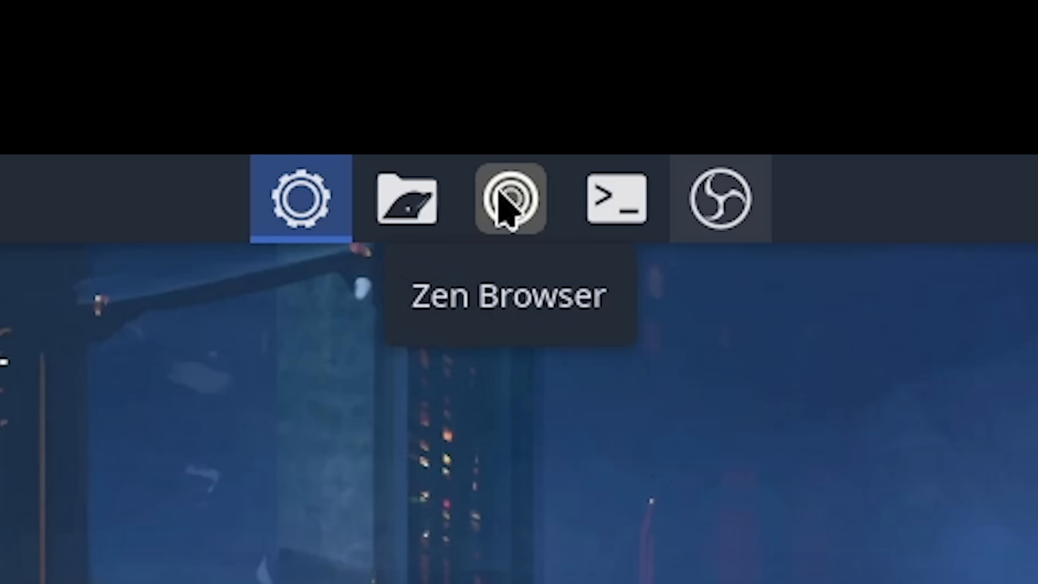
click(407, 200)
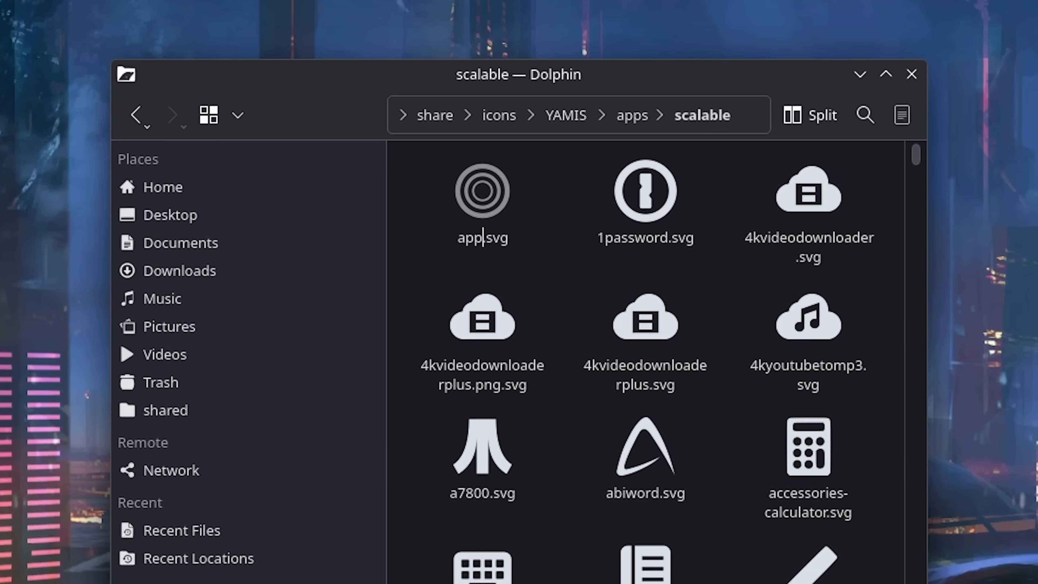
text(zen_browser)
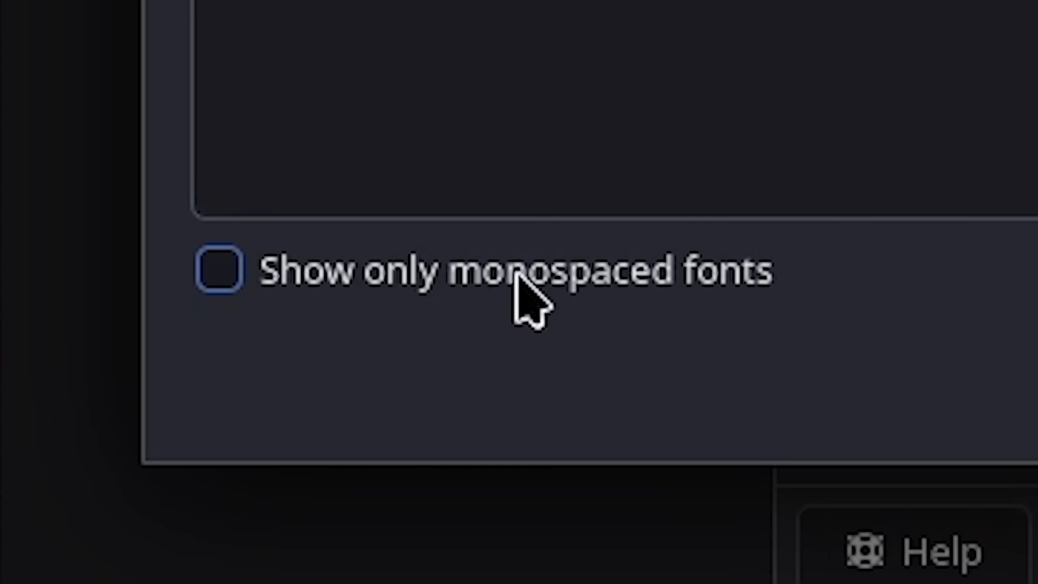
Step: Limit the font chooser's list to monospaced fonts
click(215, 271)
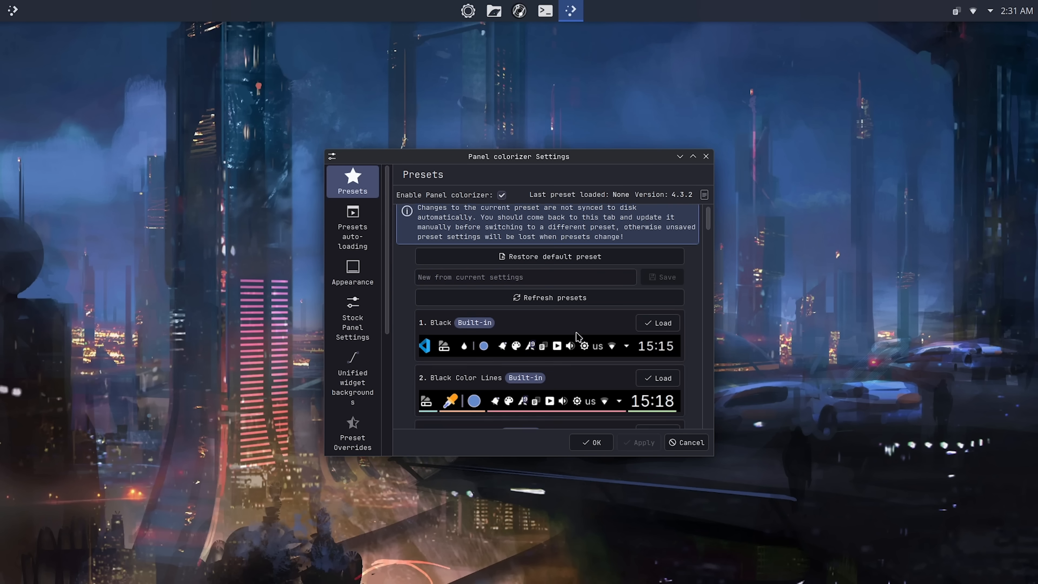
Step: Scroll through the built-in presets down to ChromeOS, Dock and Eclipse
scroll(down, 3)
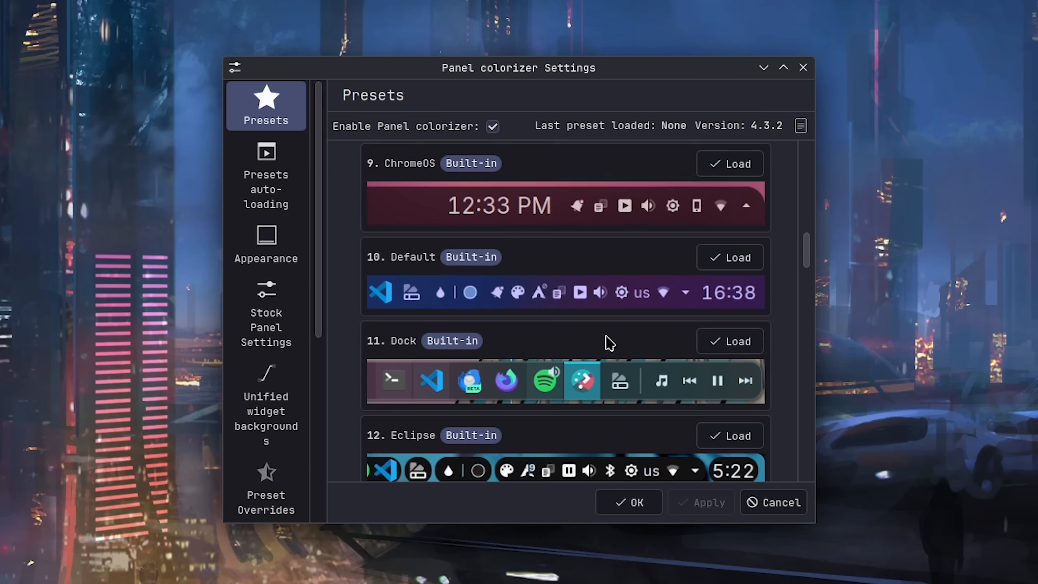
scroll(down, 3)
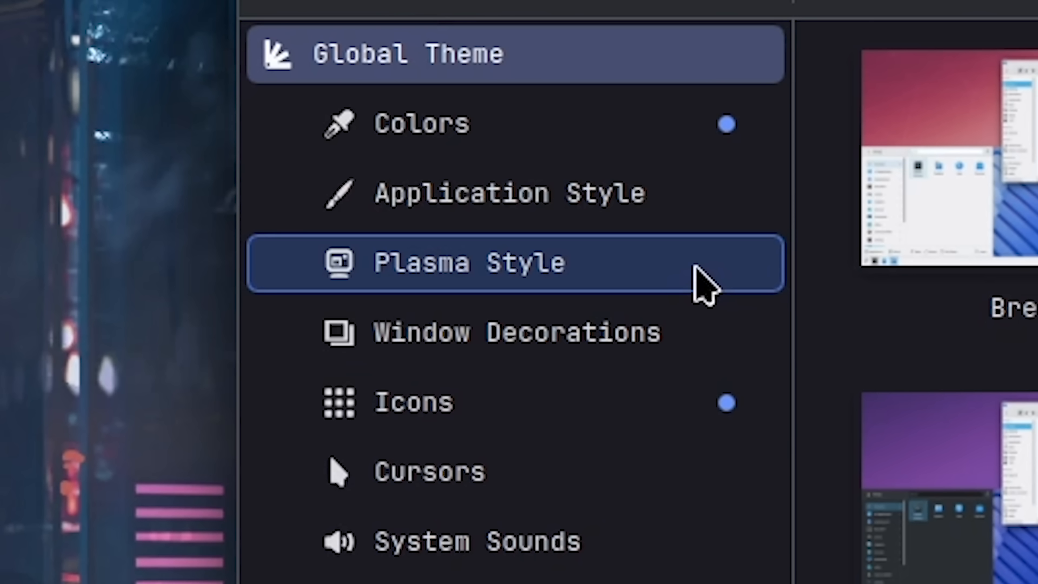
Step: View the Plasma Style page in Colors & Themes, then close System Settings
click(737, 145)
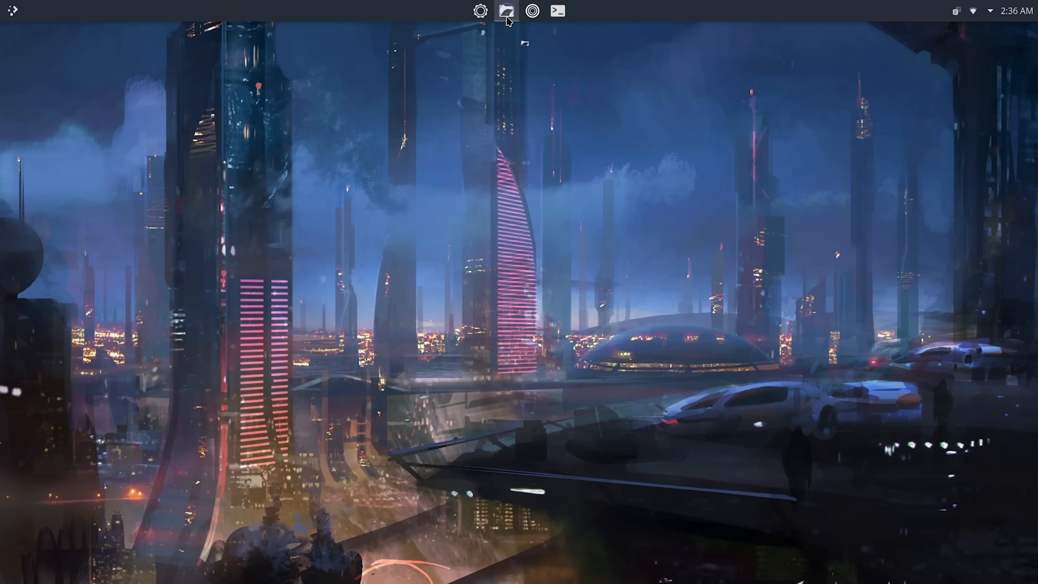
Step: Copy the Ned theme as JuxPlasma in Dolphin and locate panel-background.svgz in its widgets folder
click(507, 11)
text(JuxPla)
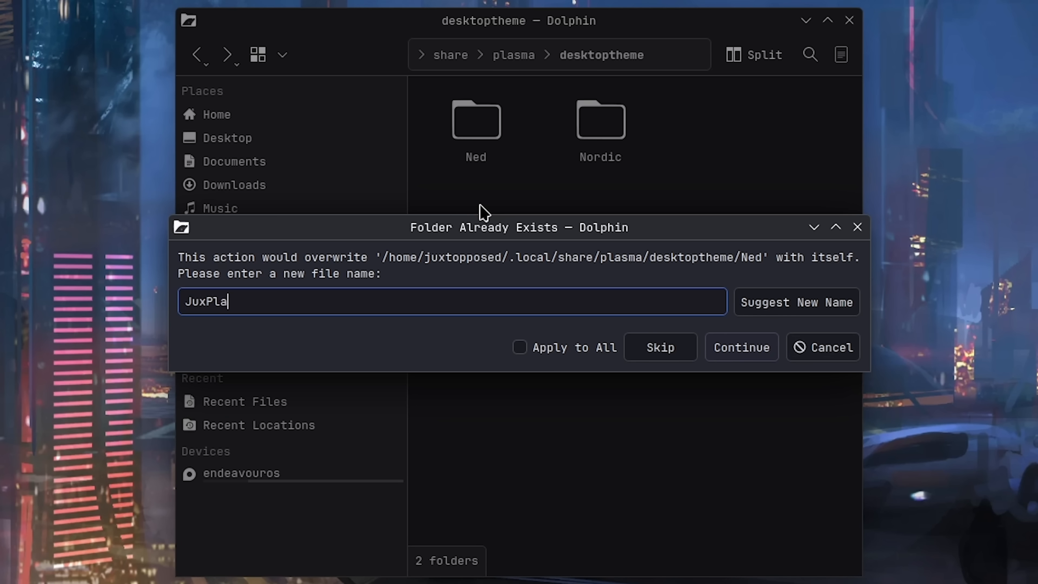
click(741, 347)
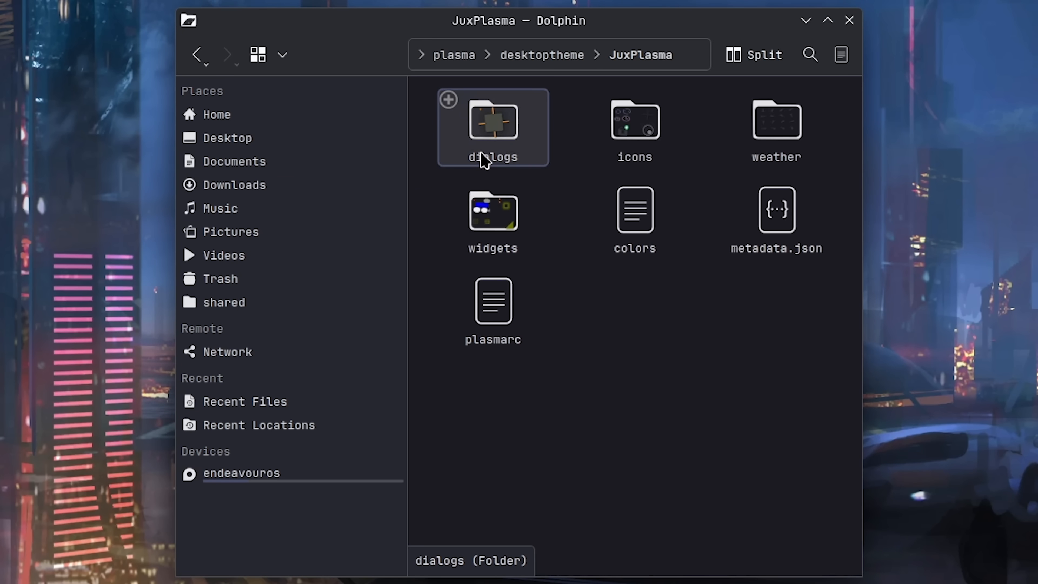
double_click(493, 212)
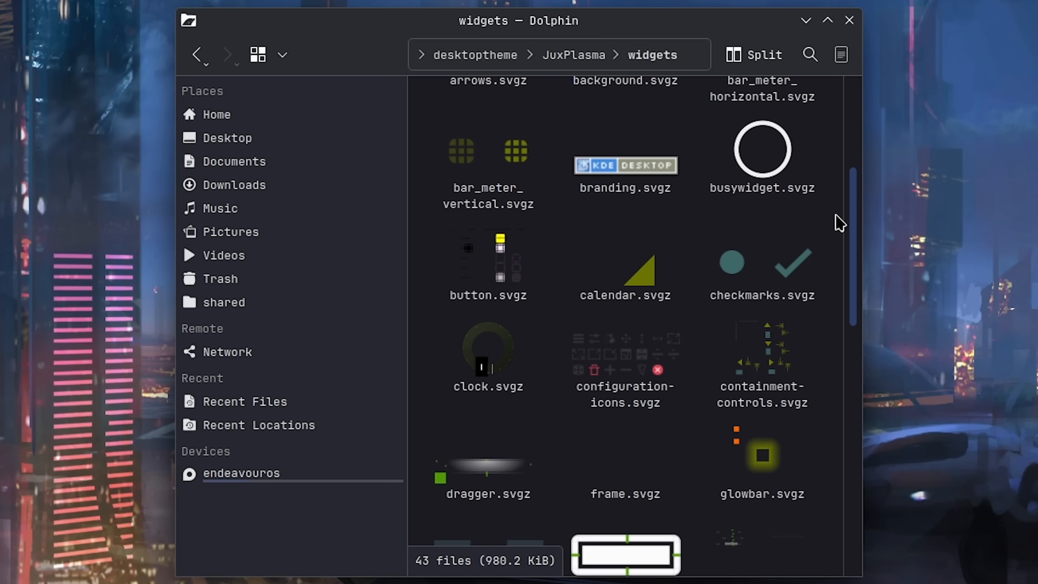
scroll(down, 3)
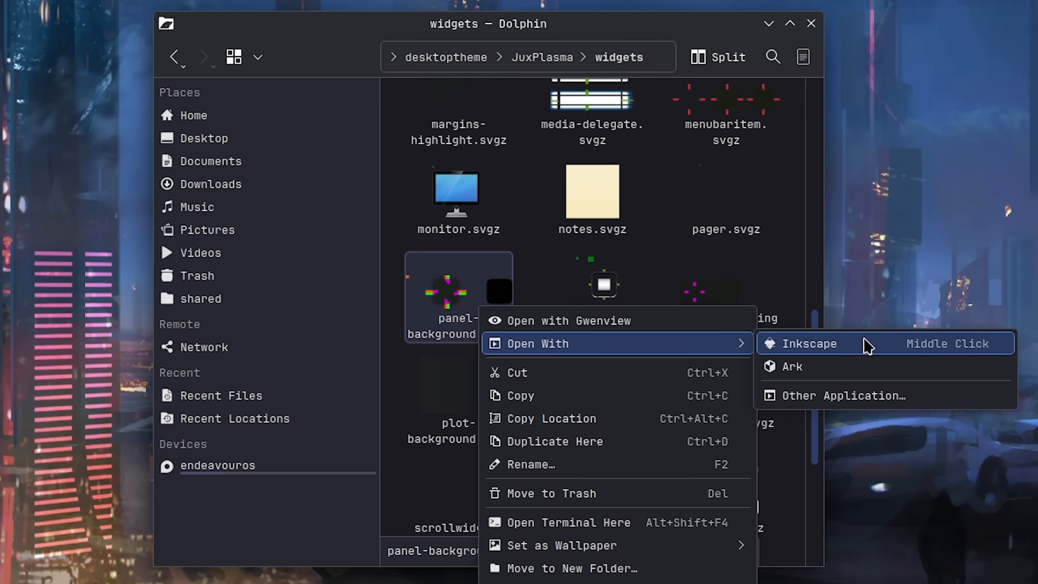
Step: Open JuxPlasma's panel-background.svgz in Inkscape to view its shadow, mask and hint objects
click(809, 344)
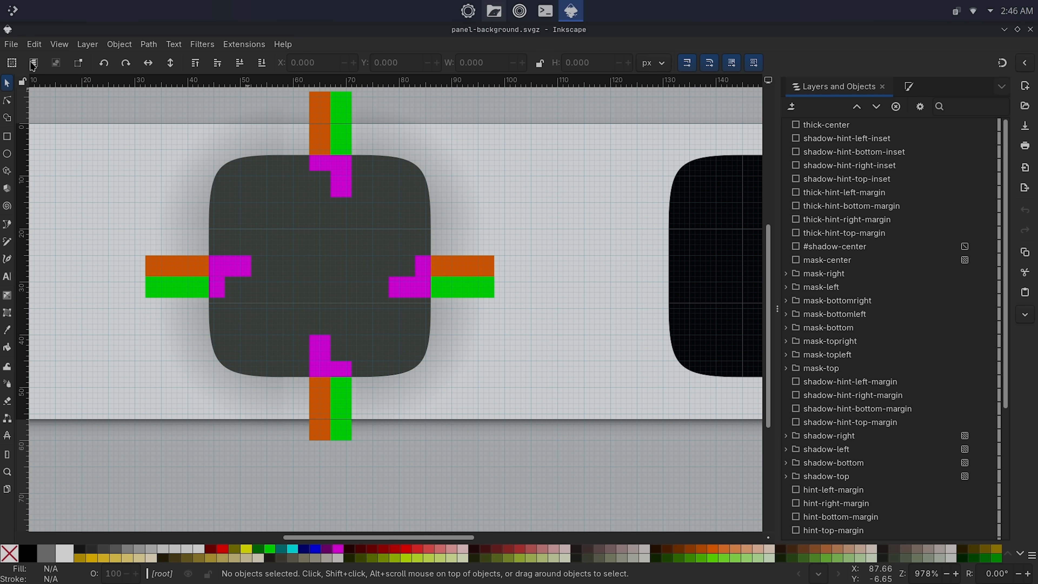
mouse_move(647, 61)
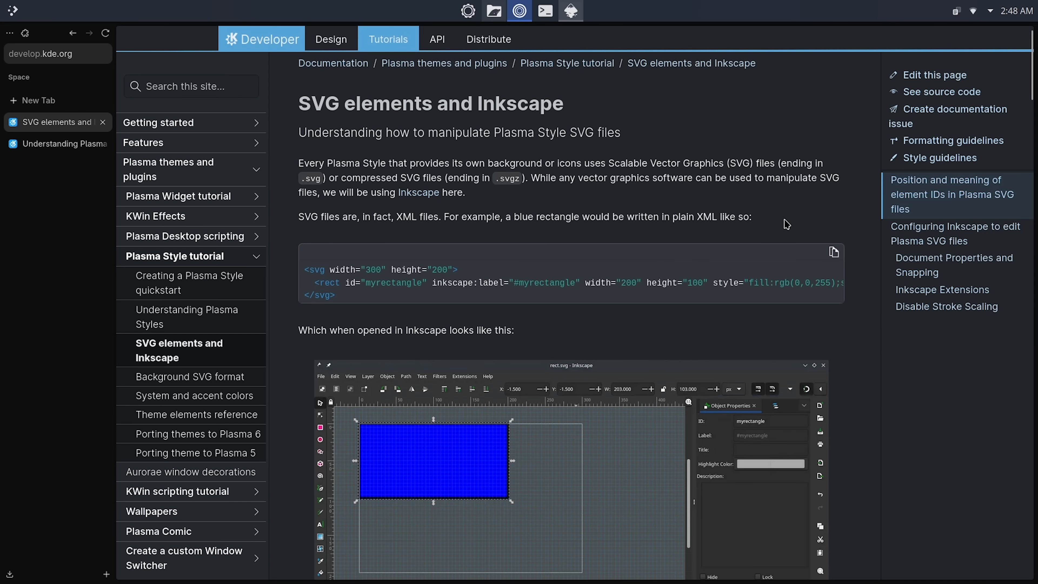
Step: Read the develop.kde.org Plasma Style tutorial's SVG elements and Inkscape page
scroll(down, 3)
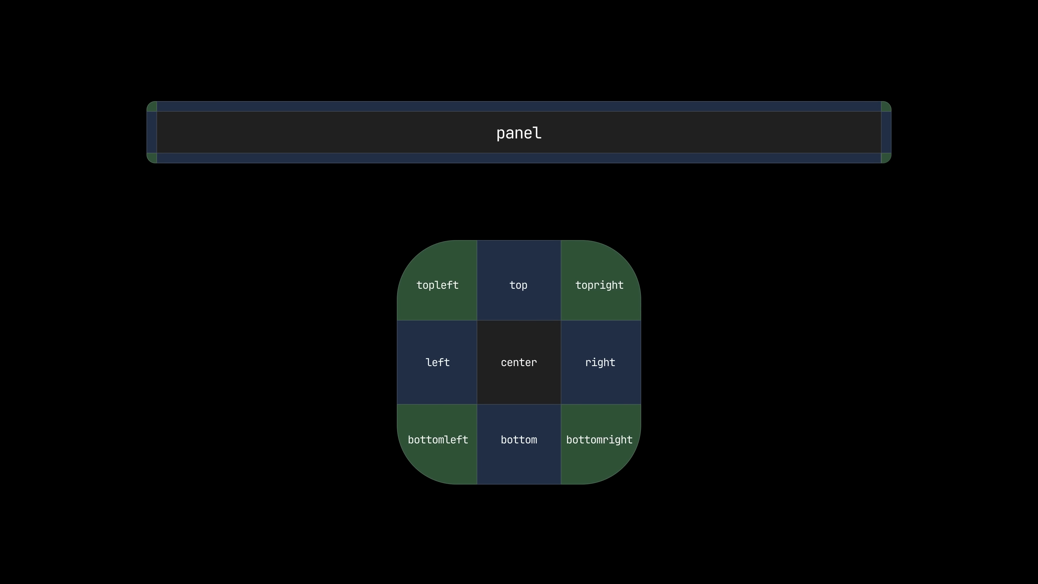
click(519, 362)
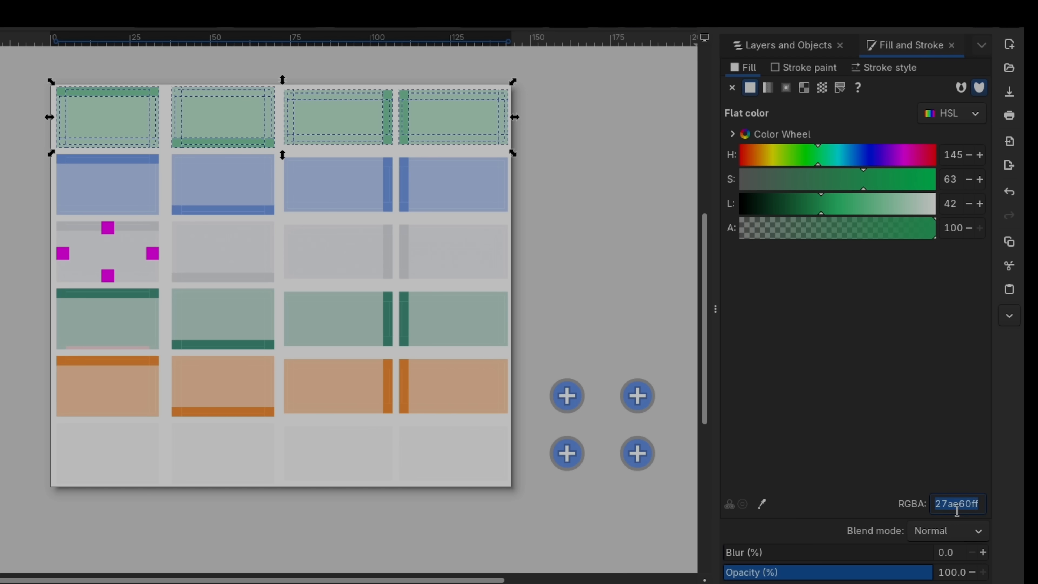
Step: Recolour the frame pieces with RGBA fills 4d576fe0 and 345db6ff in Fill and Stroke
text(4d576fe0)
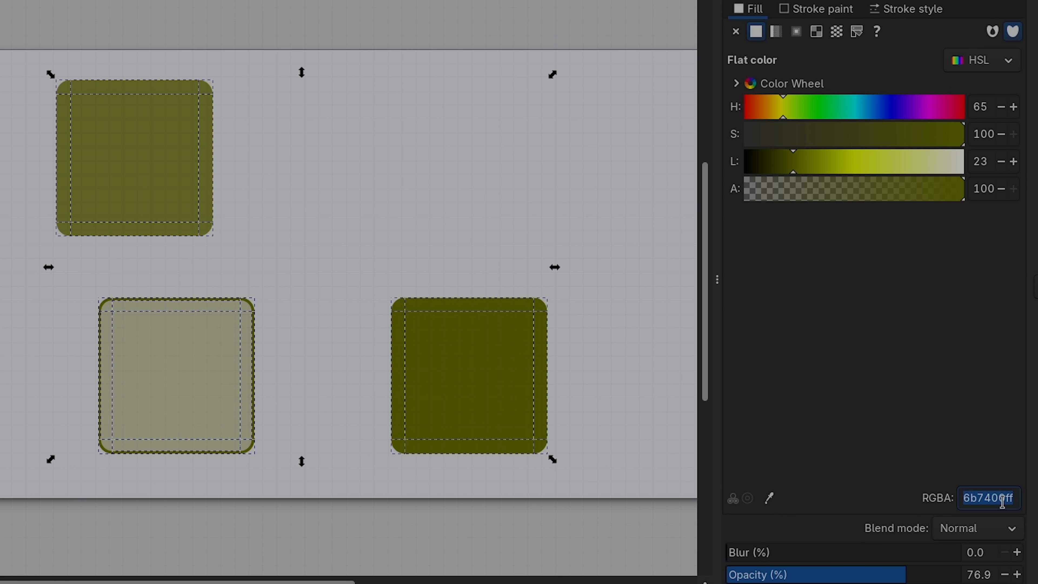
text(345db6ff)
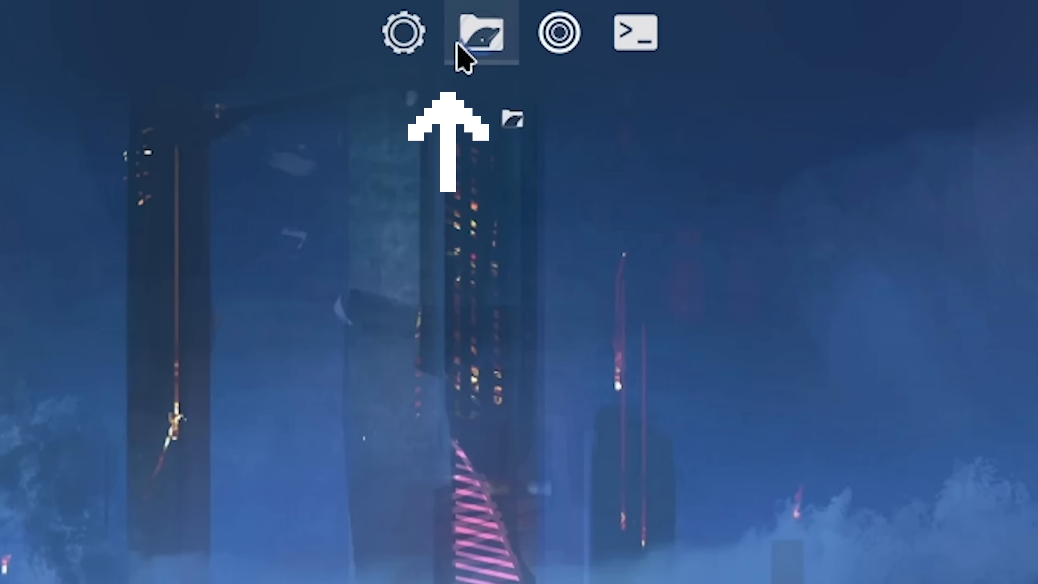
Step: Apply the customised theme from the settings window opened via the panel
click(407, 32)
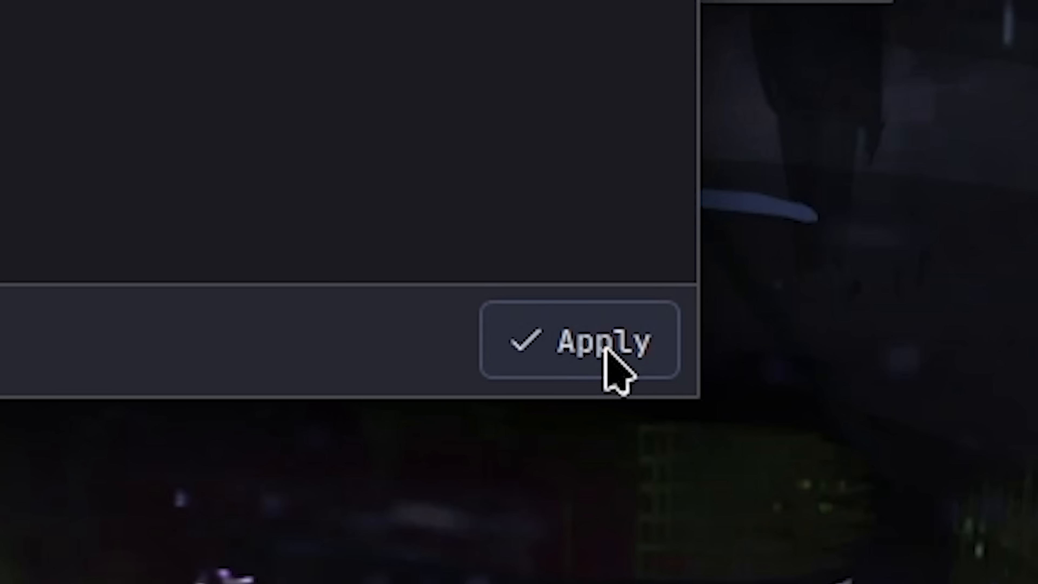
click(586, 341)
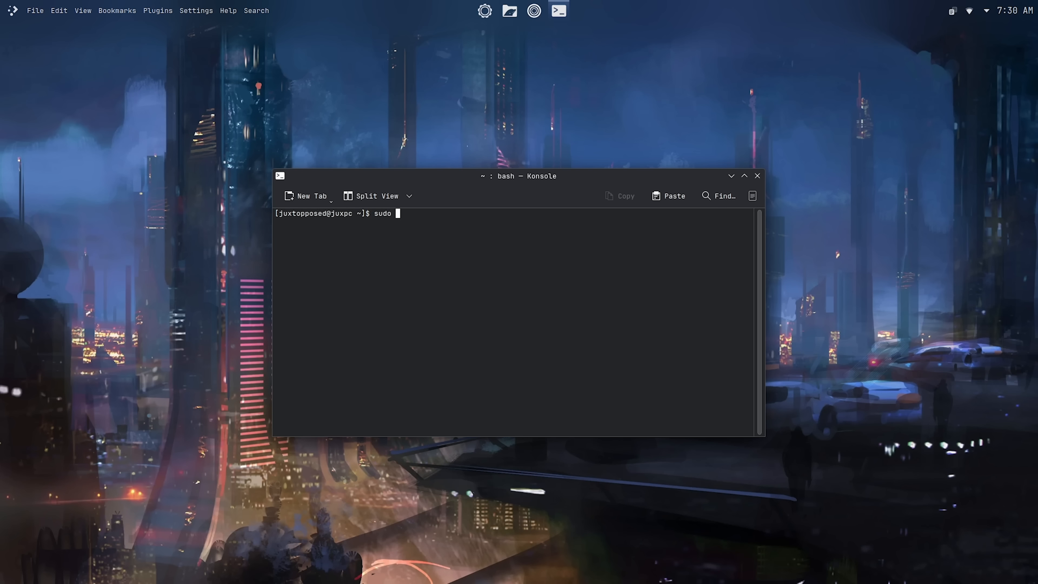
Step: Start a sudo pacman -S package install command in Konsole
text(pacman -S)
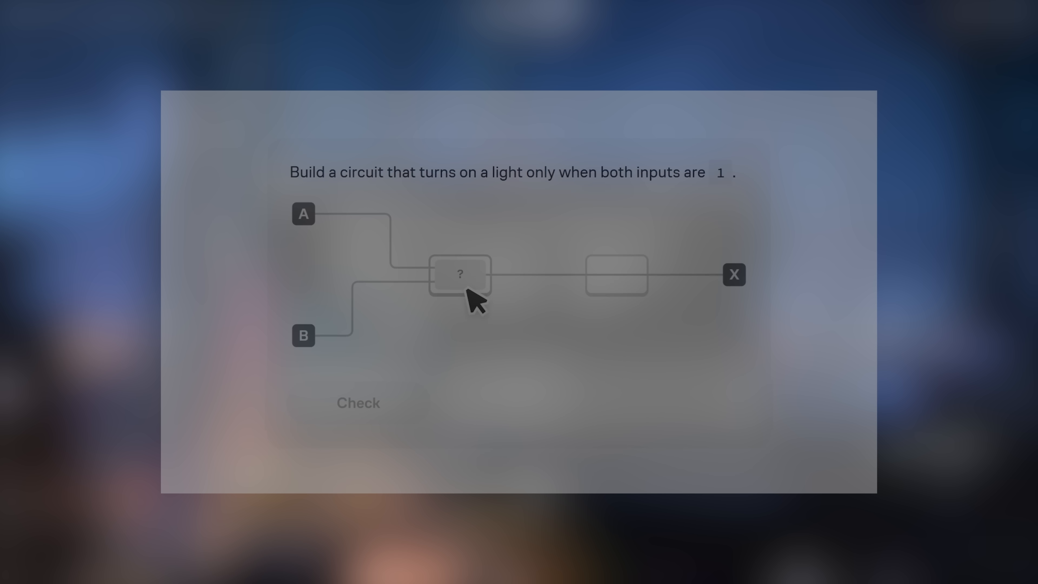
Step: Pick a gate for the Brilliant two-input circuit, then view KWin Scripts under Window Management
click(358, 402)
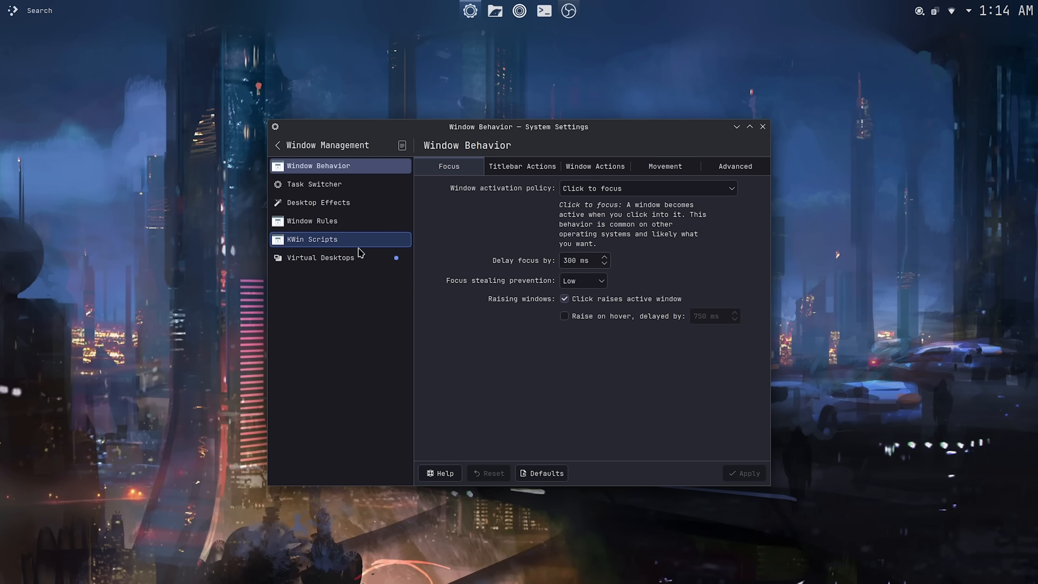
click(311, 239)
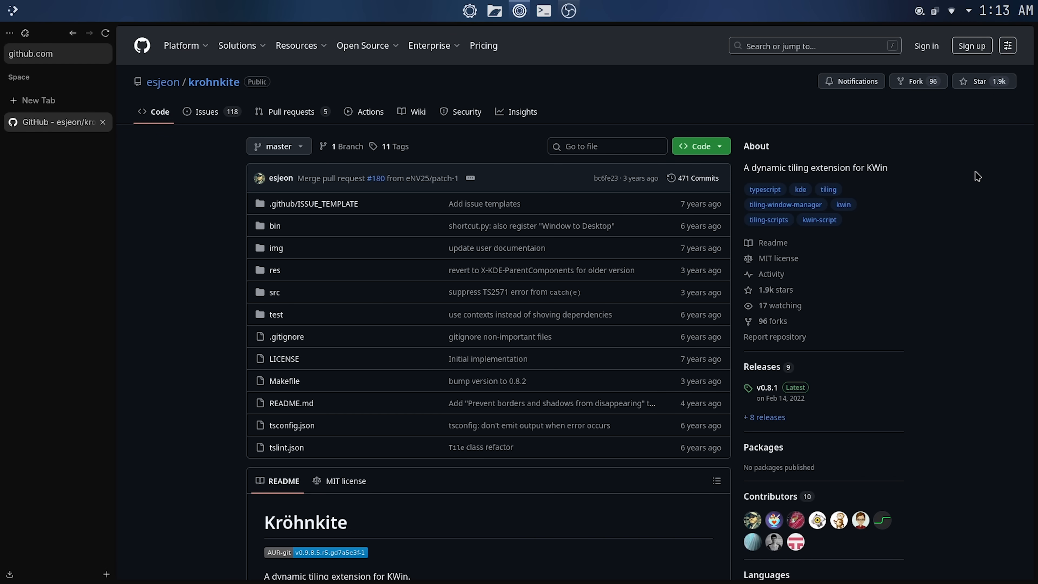
Step: Scroll through the esjeon/krohnkite dynamic tiling repository on GitHub
scroll(down, 3)
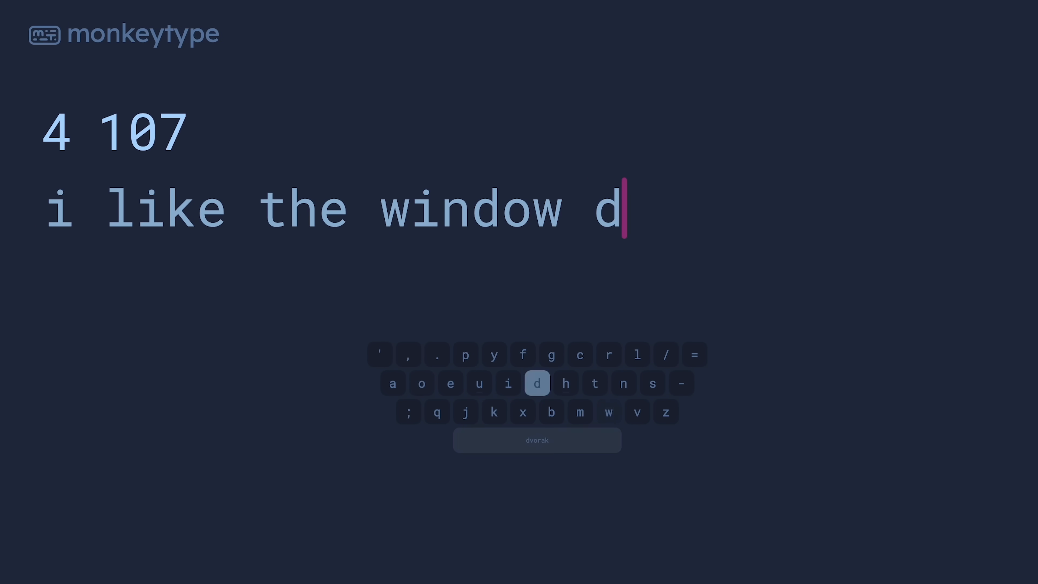
Step: Type the displayed Monkeytype sentence on the Dvorak layout
text(m)
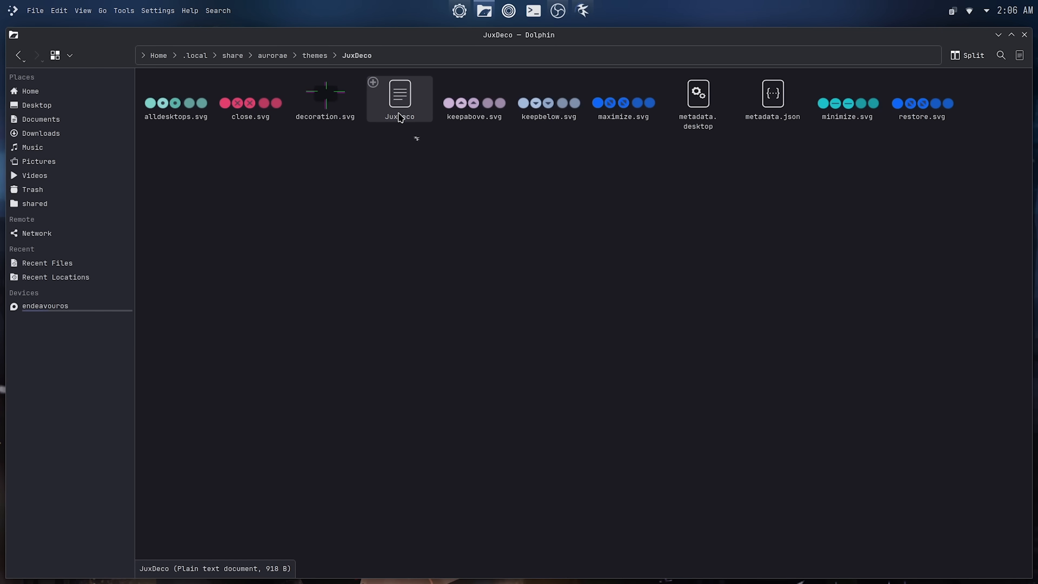
Step: Open the JuxDeco theme config file and select the close.svg and maximize.svg button artwork
double_click(399, 92)
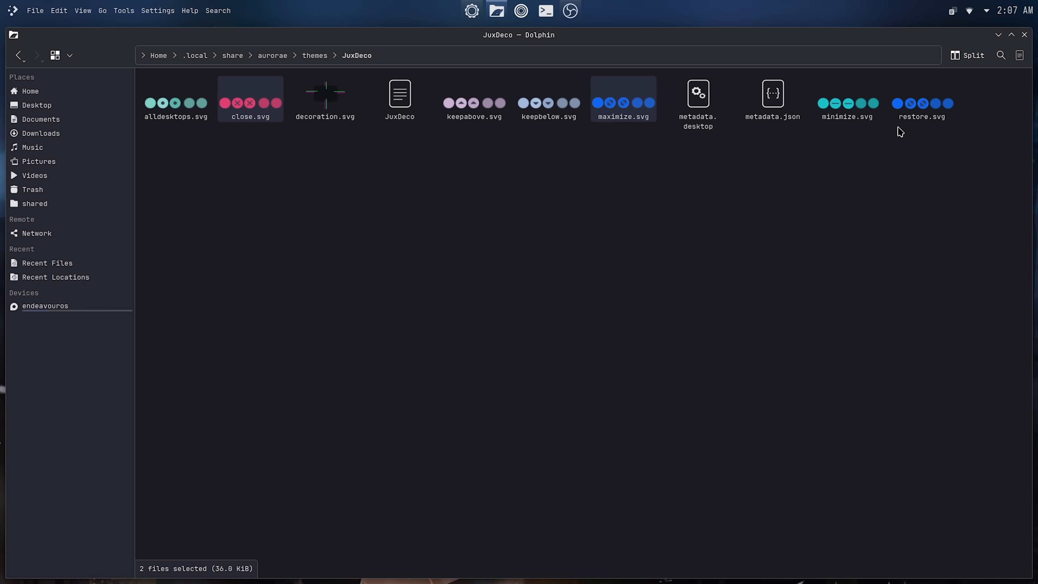
click(176, 99)
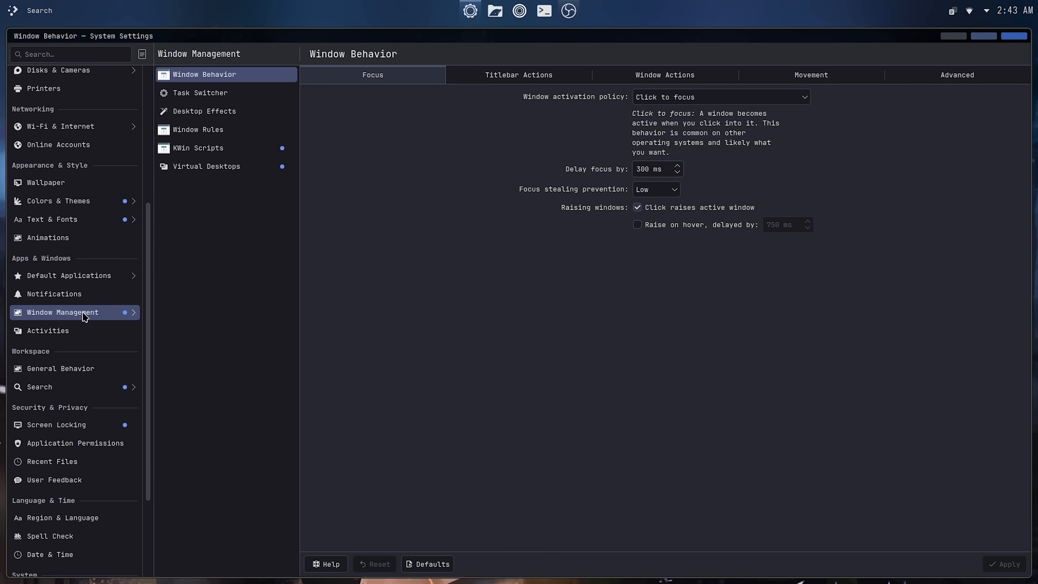
Step: Enable Better Blur in place of Blur, raise its second value to 90 percent and apply
click(197, 129)
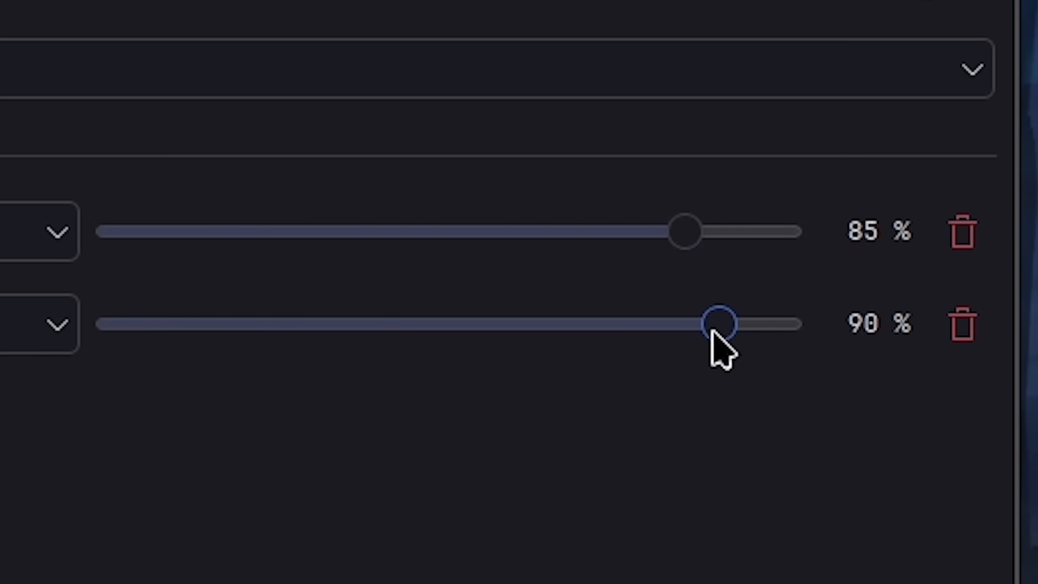
drag(715, 324, 616, 324)
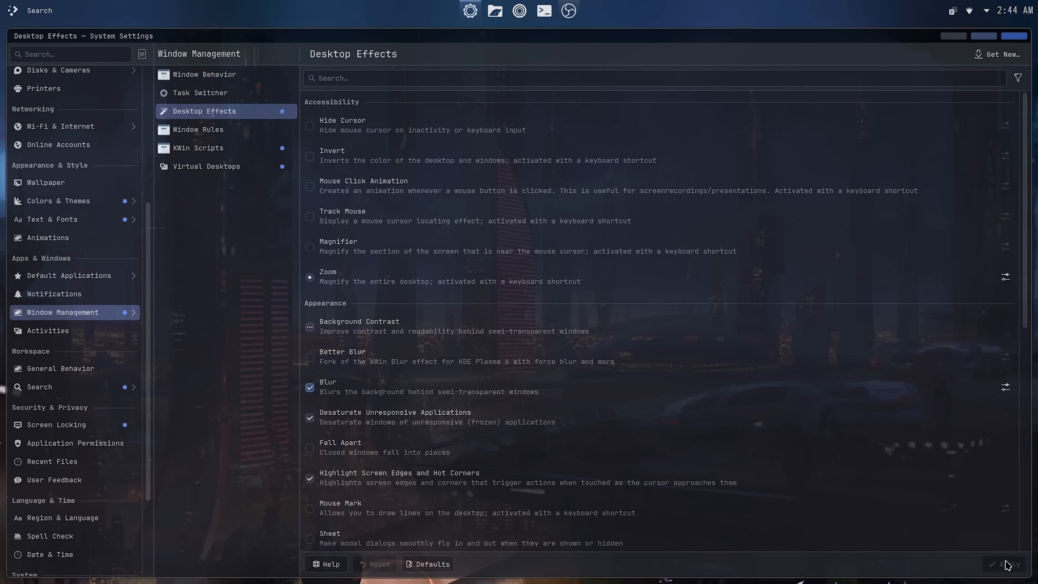
mouse_move(1019, 565)
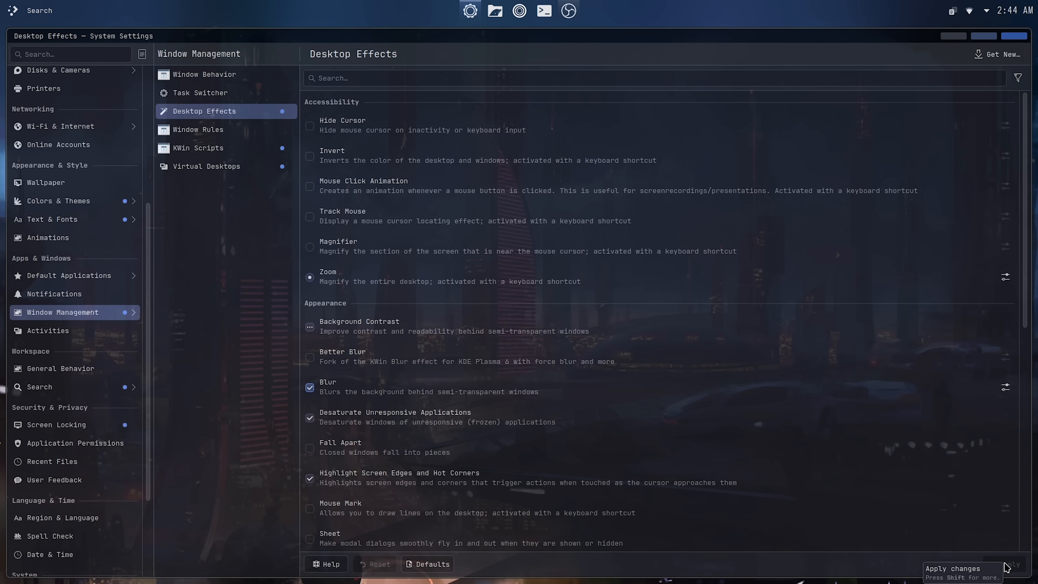
click(309, 357)
text(systemsetting)
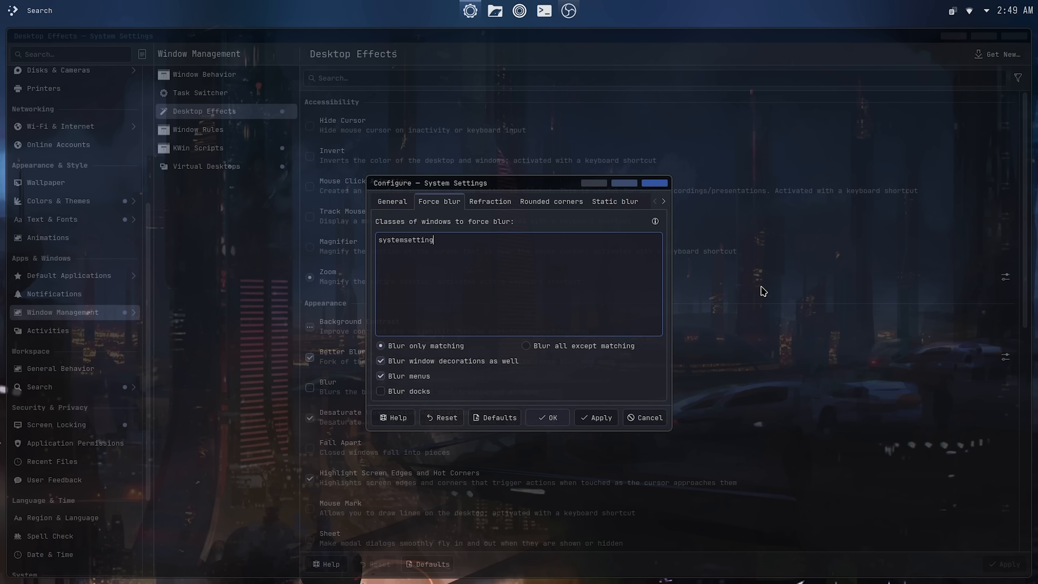
Step: Adjust the noise strength on Better Blur's General blur strength settings
click(392, 201)
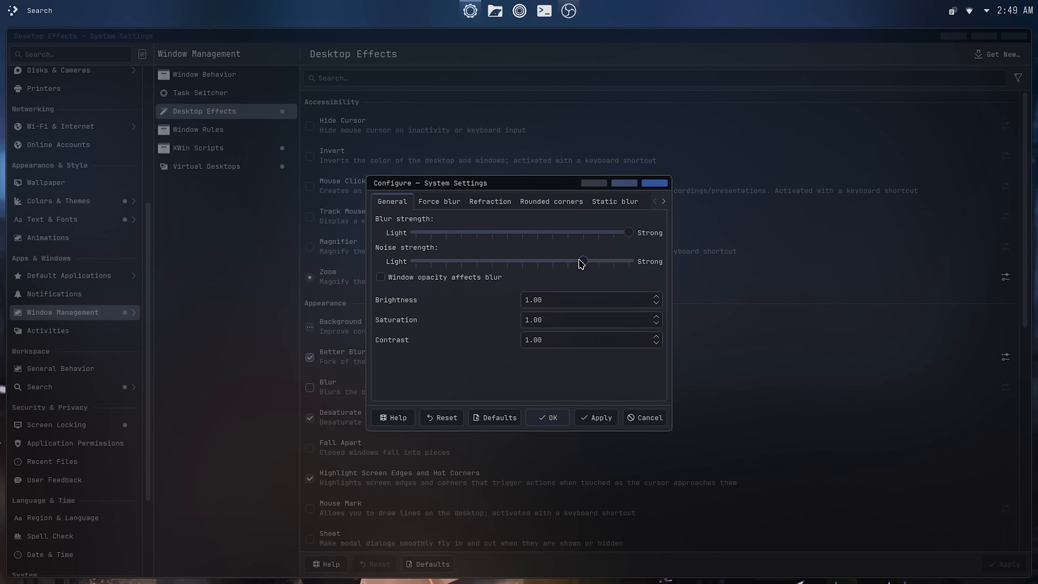
drag(581, 261, 612, 261)
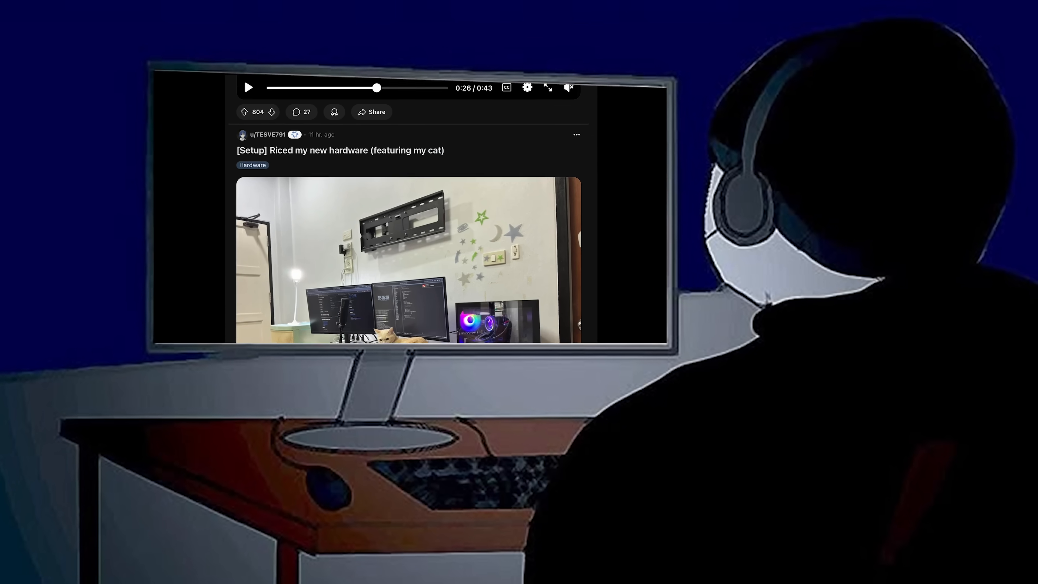
scroll(down, 3)
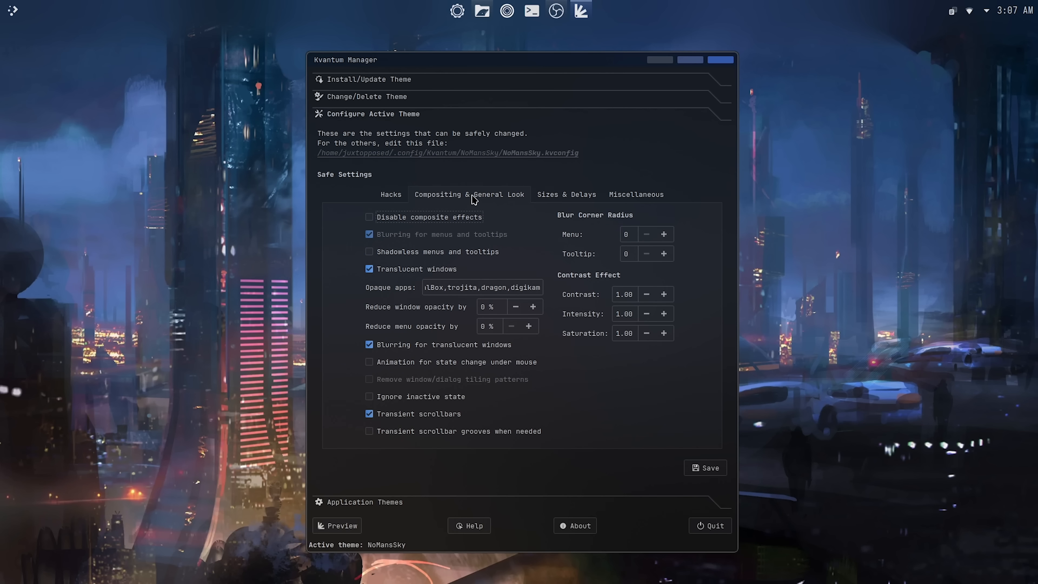
Step: View Compositing & General Look, then open NoMansSky.svg from ~/.config/Kvantum/NoMansSky in Inkscape
click(566, 194)
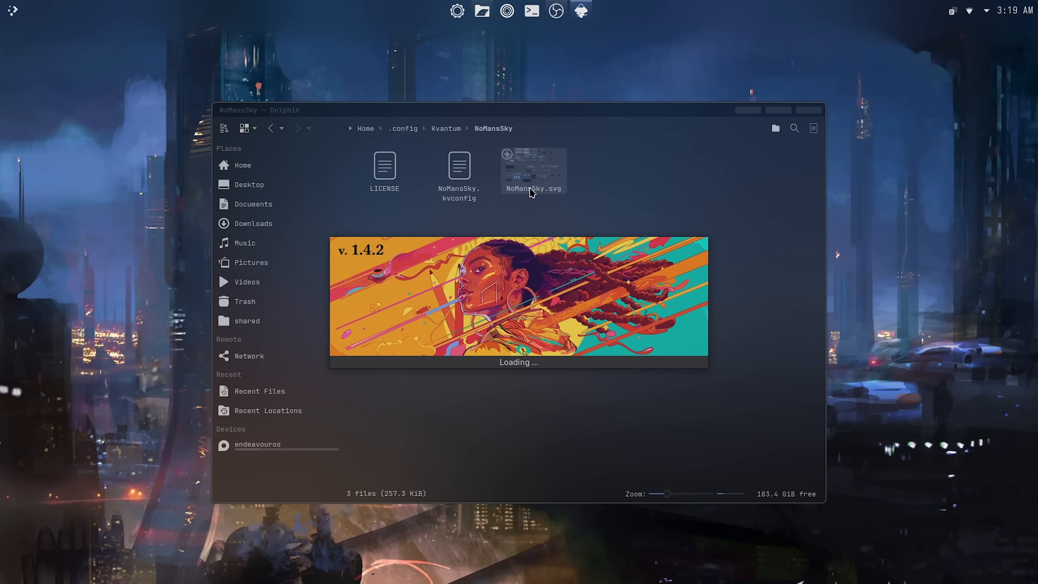
double_click(533, 171)
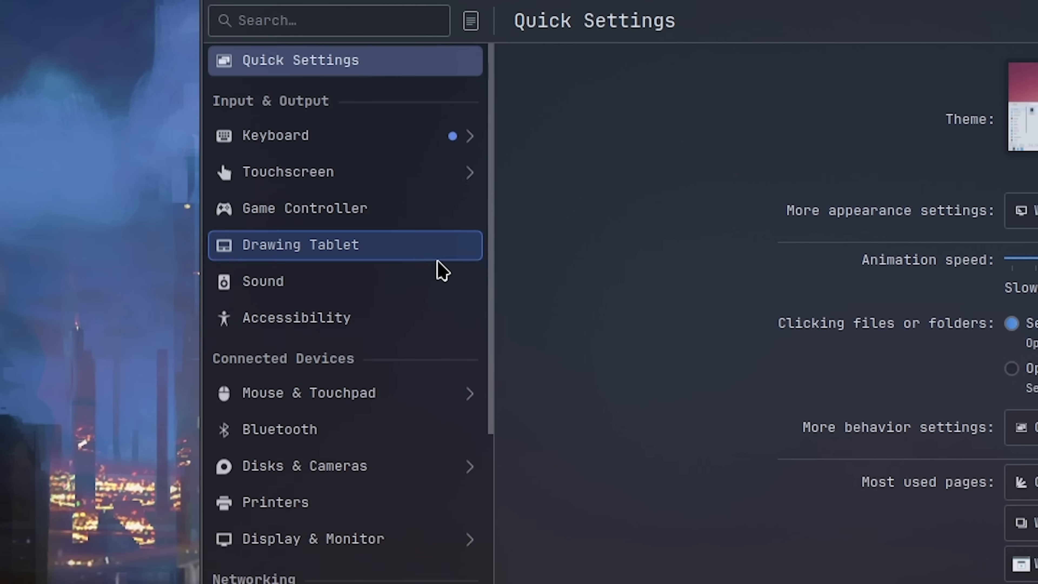
Step: Navigate via Mouse & Touchpad to Colors & Themes to reach the Global Theme page
click(308, 393)
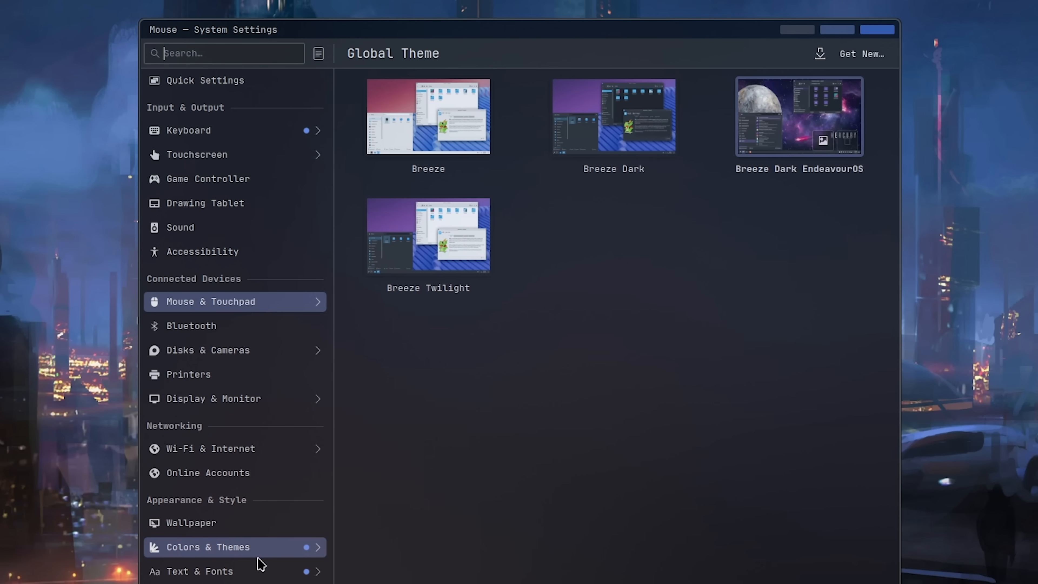
click(199, 571)
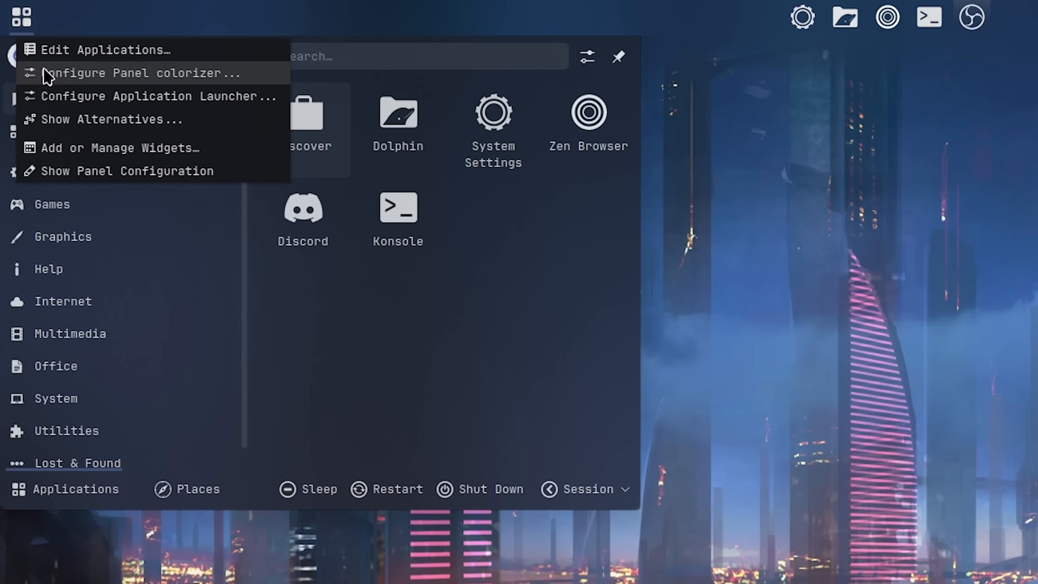
Step: Open the Panel colorizer configuration, then try KRunner with the query 'zen'
click(111, 119)
text(linux spotlight saerct)
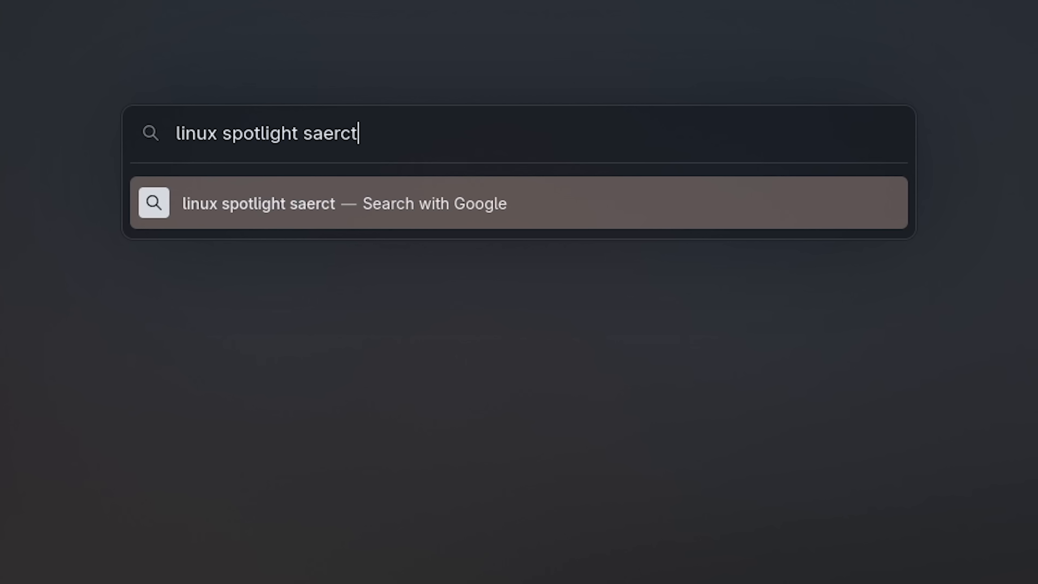
text(h)
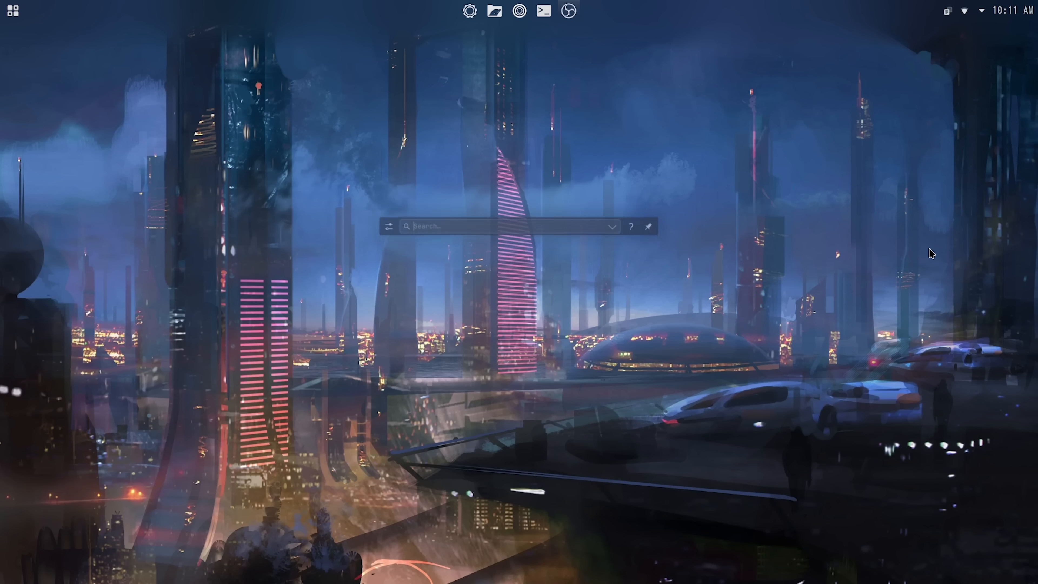
text(zen)
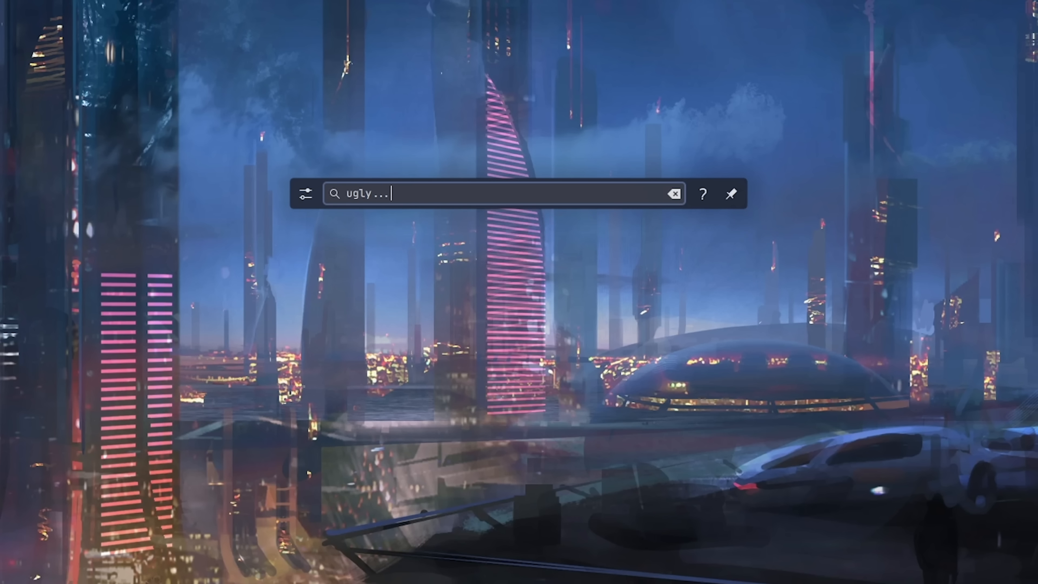
click(675, 193)
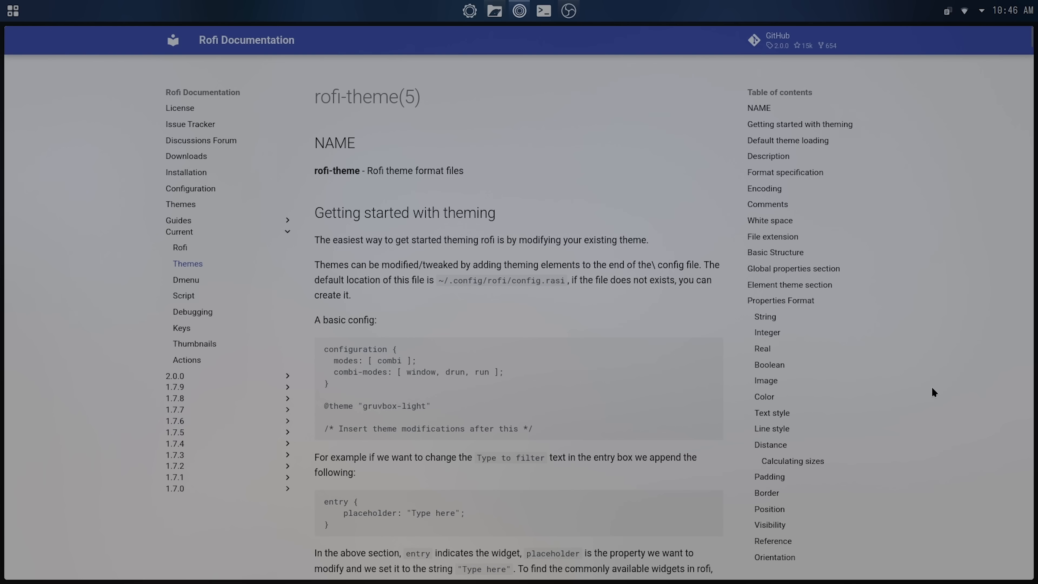
Step: Pick a theme in rofi-theme-selector and accept it for the Rofi launcher
scroll(down, 3)
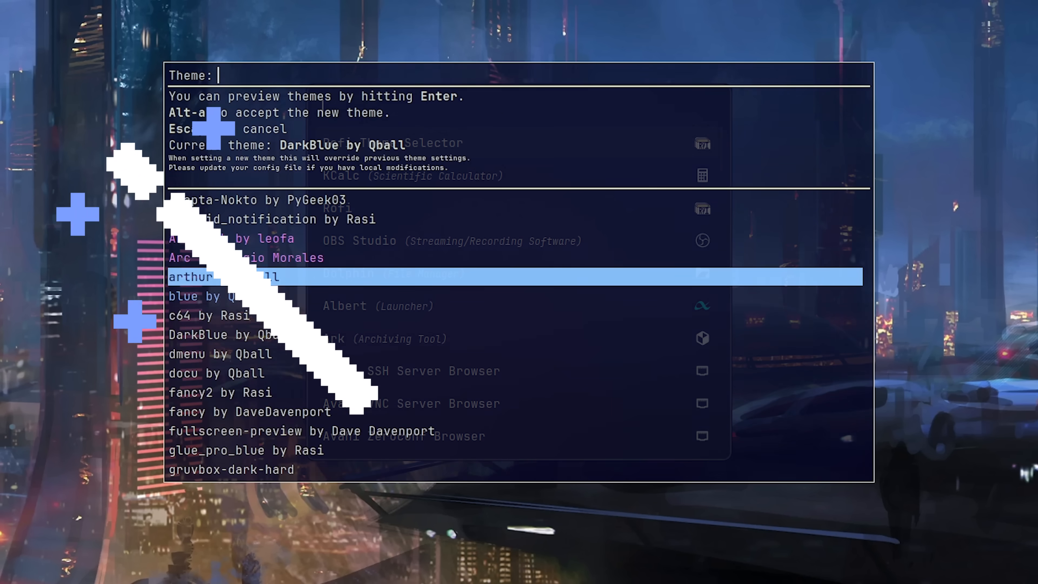
key(Escape)
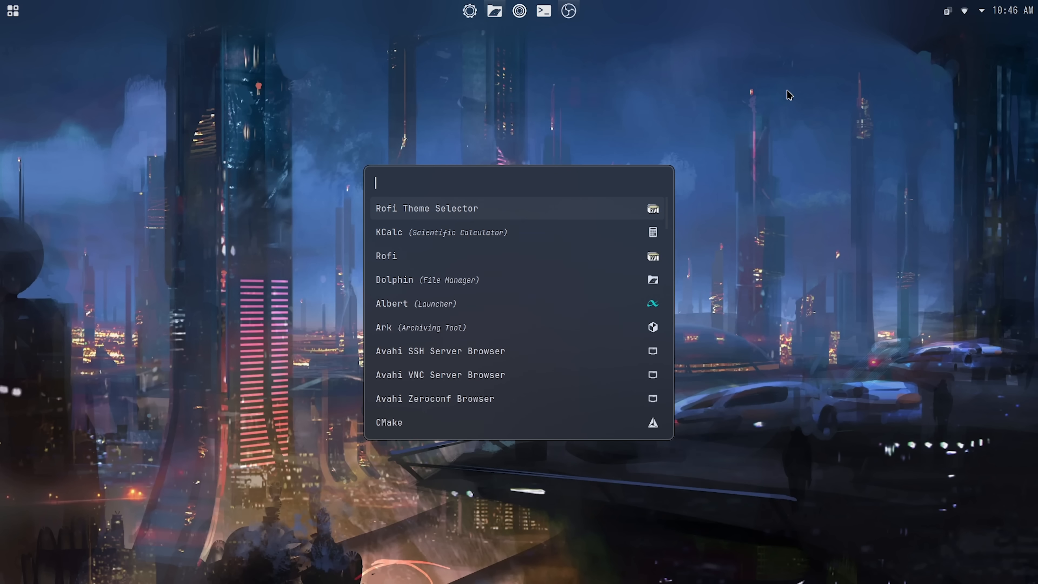
right_click(13, 11)
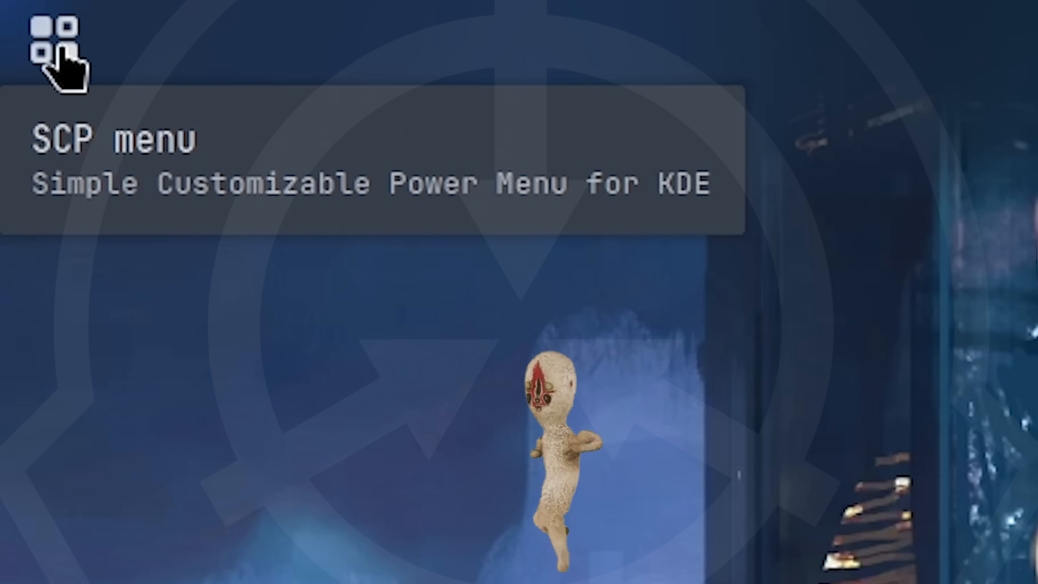
Step: Open the SCP power menu from the widget at the left of the panel
click(49, 40)
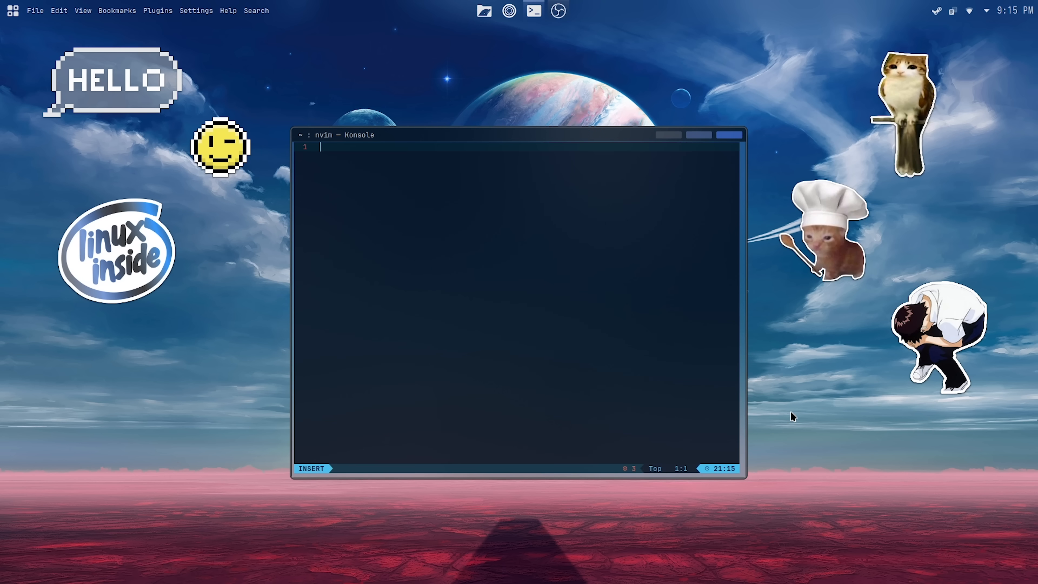
Step: Add the PlasMusic Toolbar to the top panel and set No Titlebar and Frame on the cava window
text(^_^)
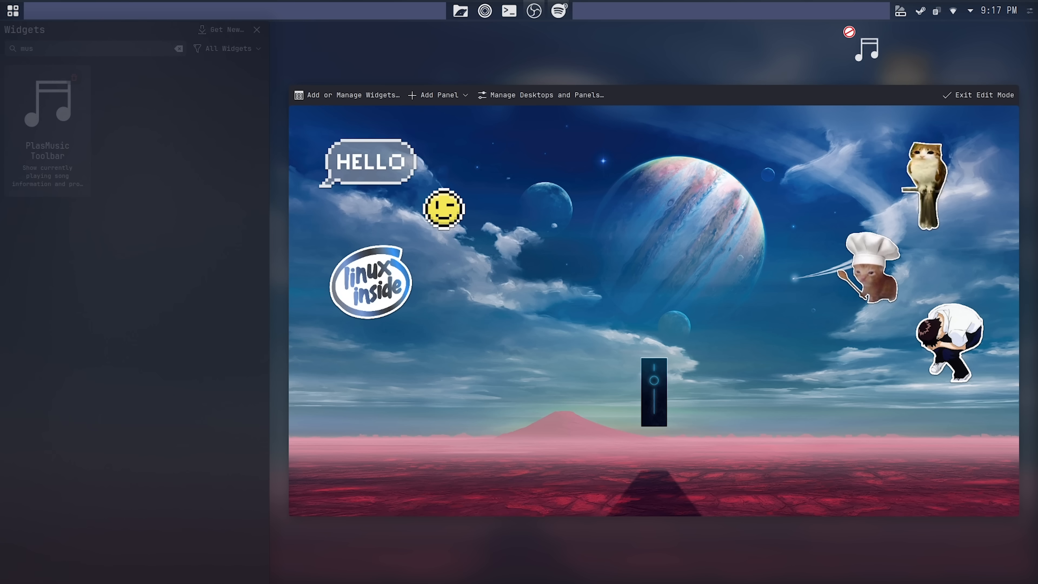
click(982, 95)
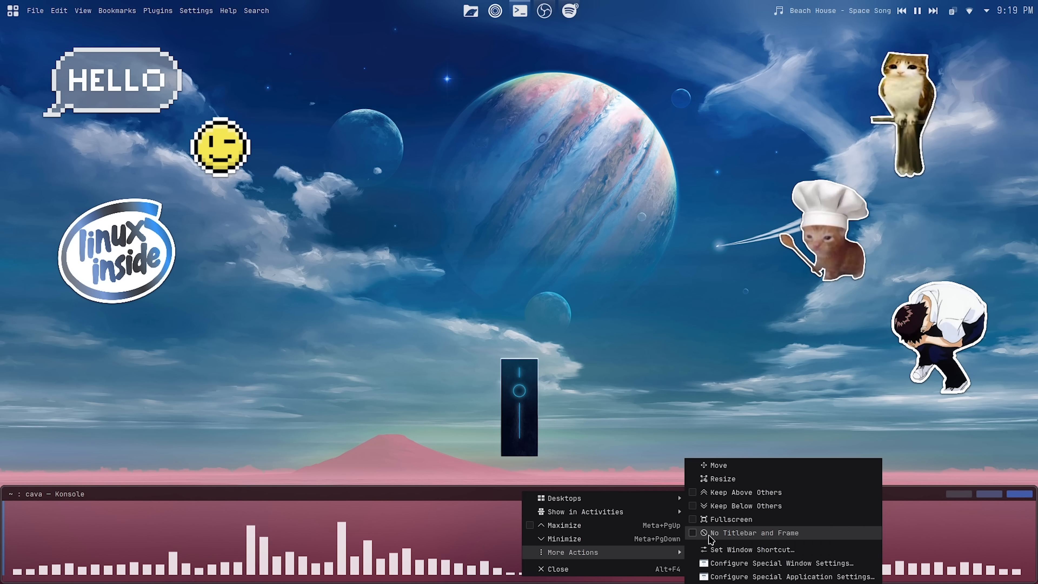
click(754, 533)
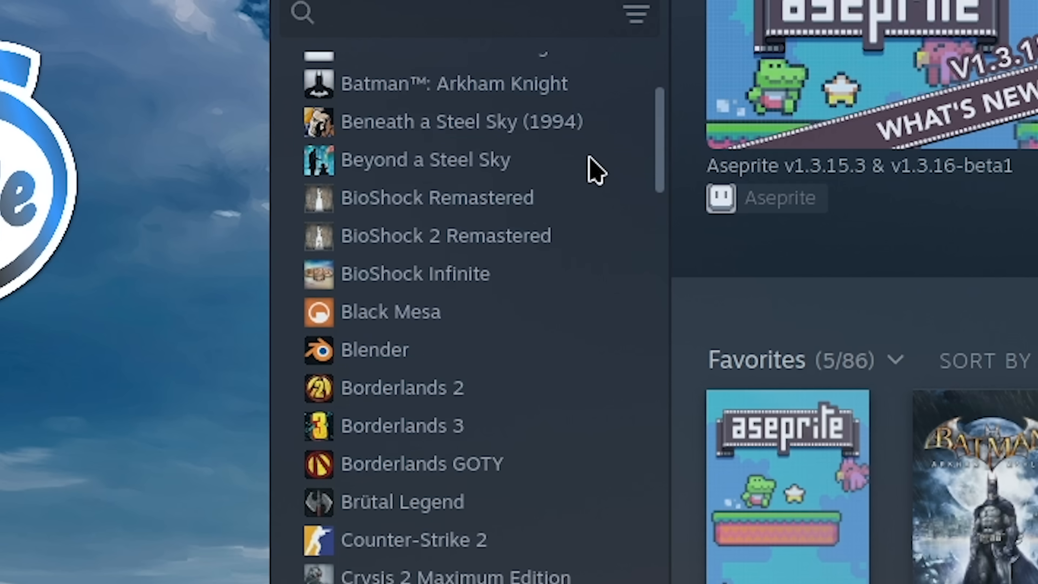
scroll(down, 3)
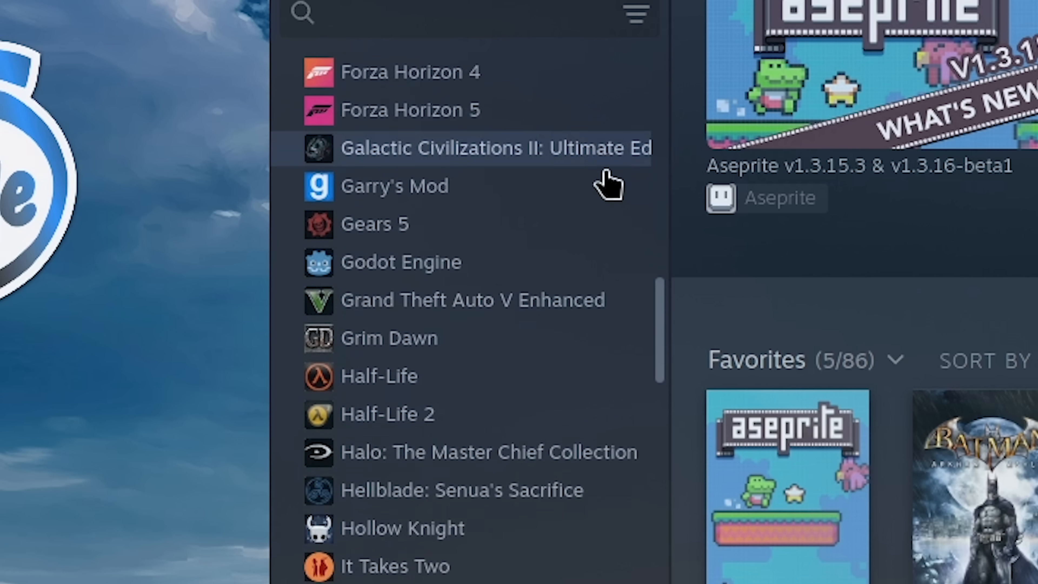
scroll(down, 3)
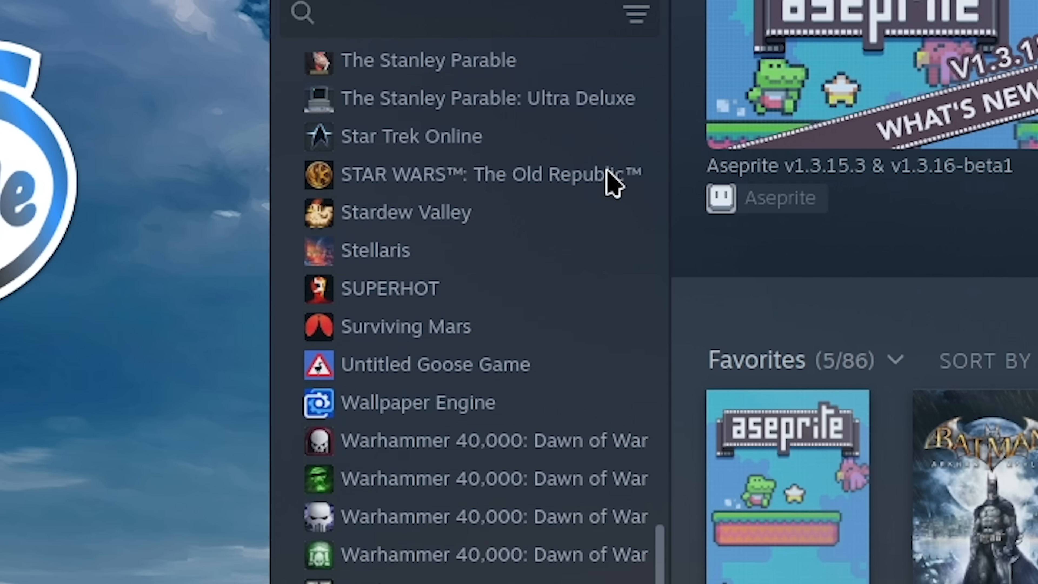